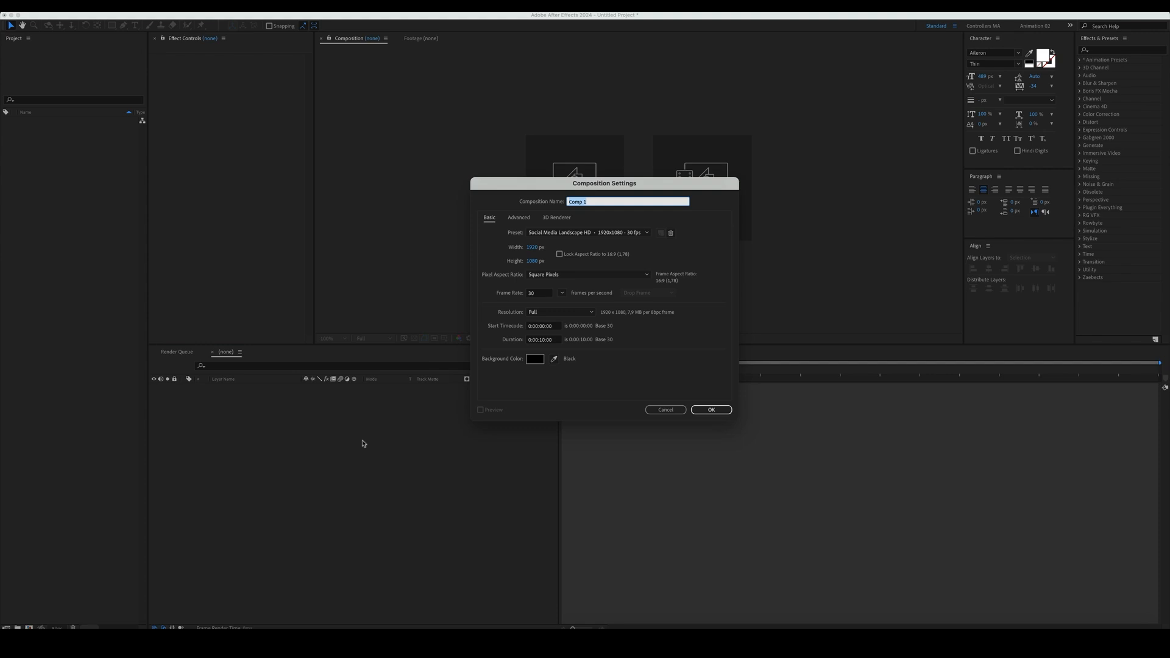
Confirm the 1920x1080 Main composition for the LIQUID GRUNGE TEXT title.
click(709, 410)
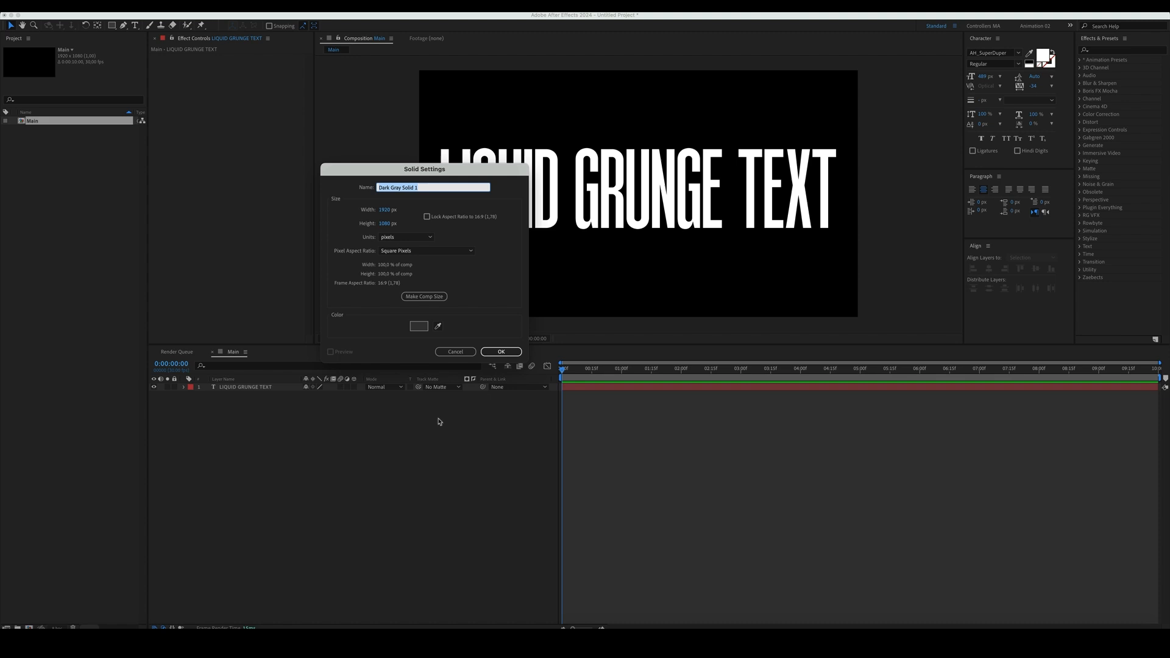
Create the Text Texture solid with Dynamic Progressive Fractal Noise, adjusting contrast, brightness, scale and sub settings.
click(501, 351)
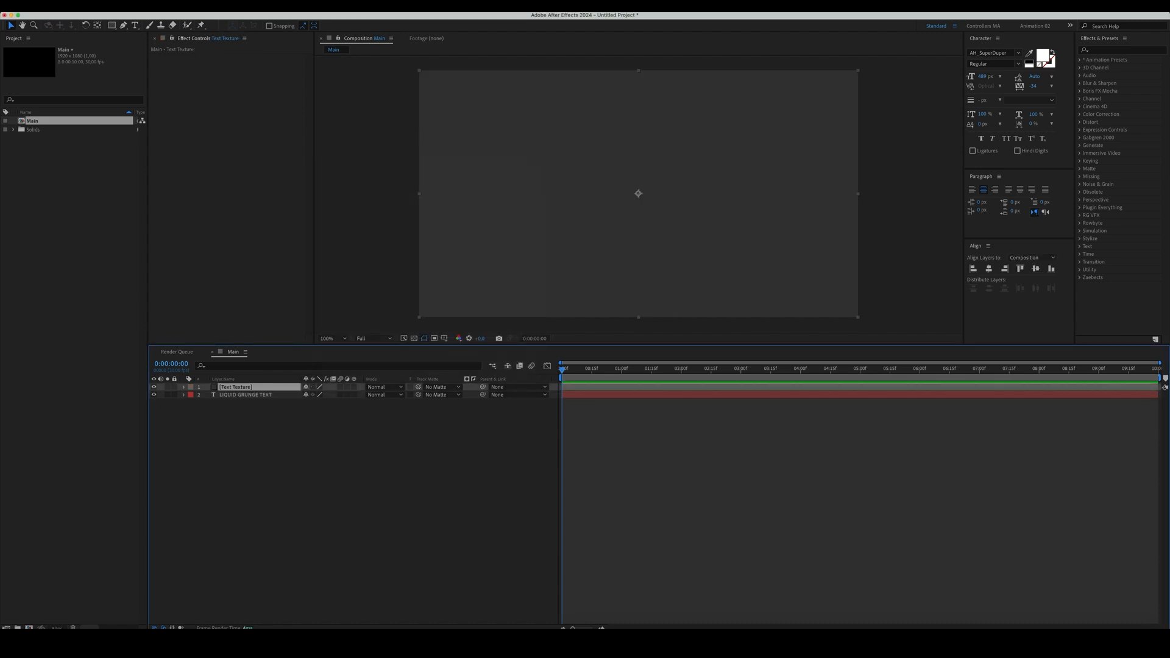
text(Fractal Noise)
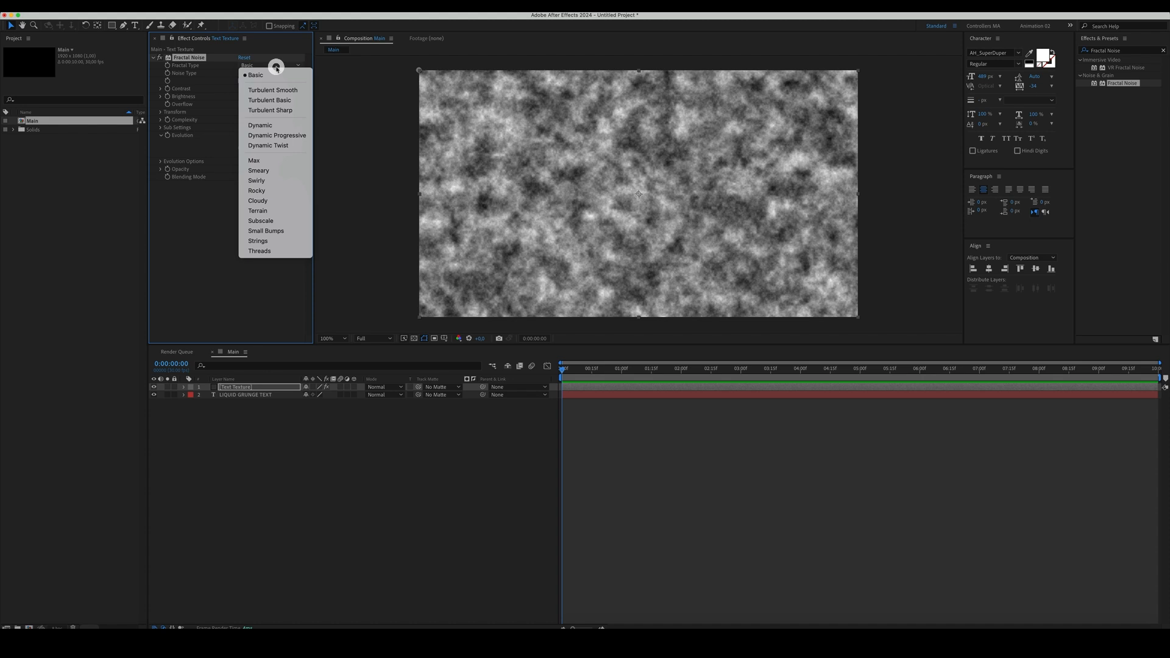
click(277, 135)
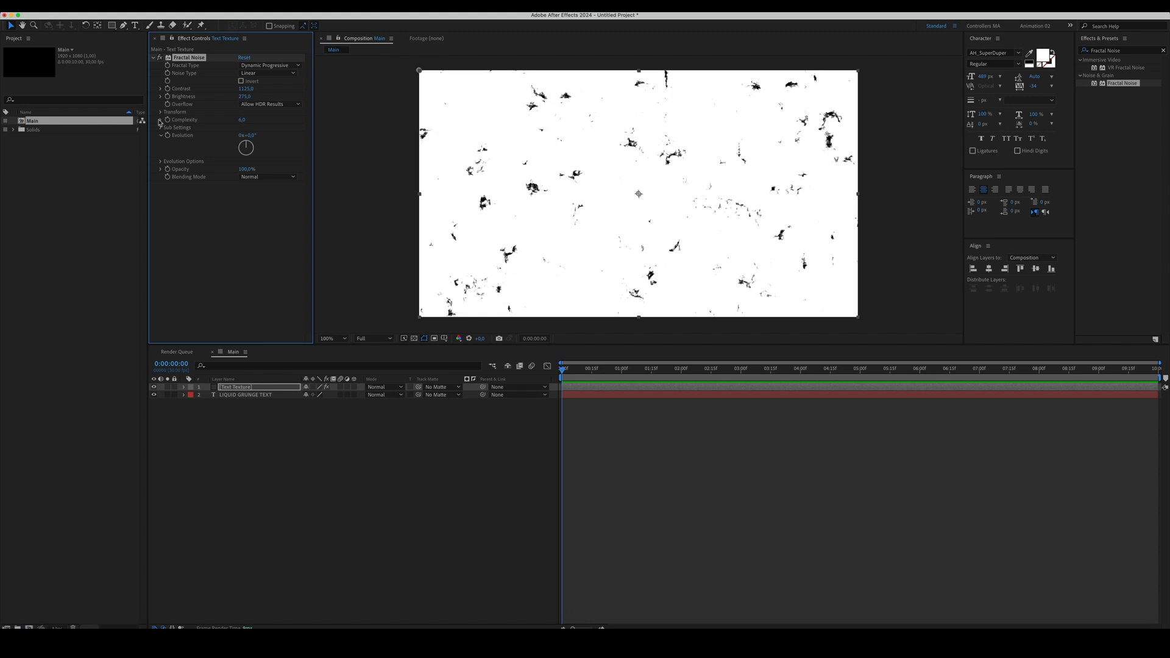
click(160, 112)
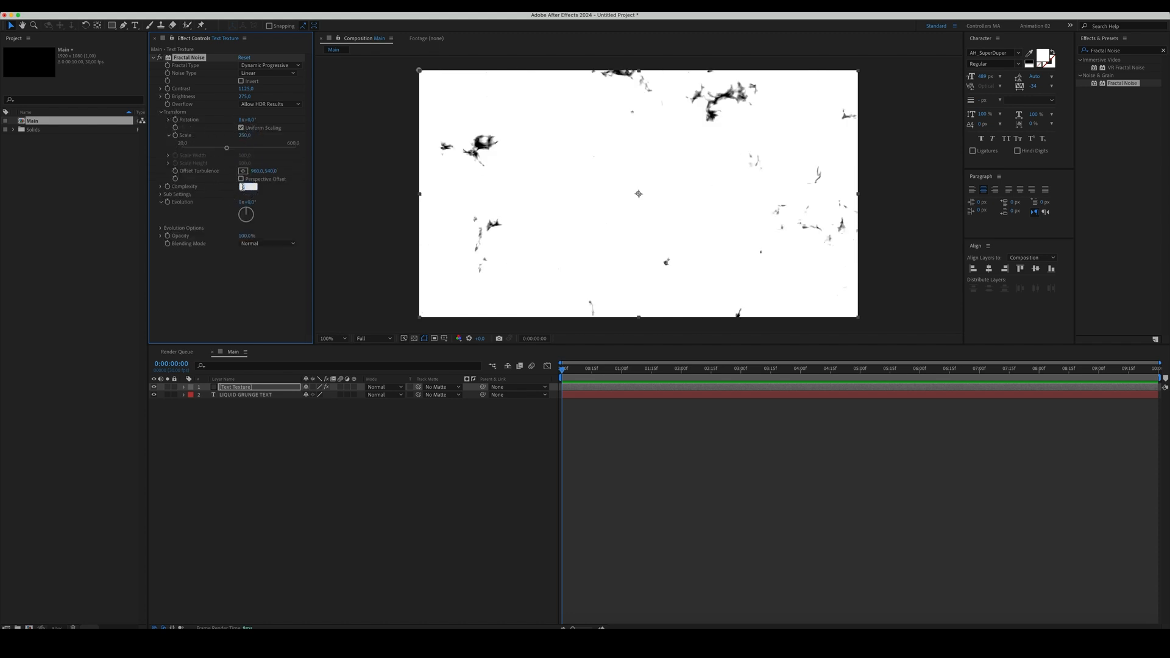
click(178, 193)
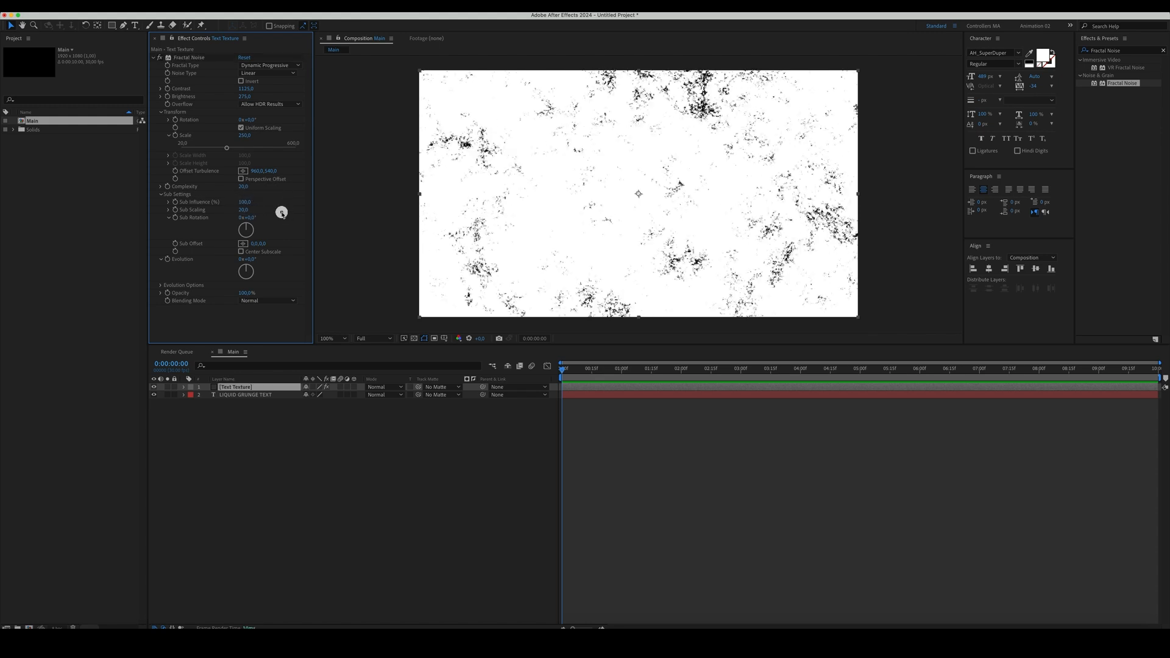
click(247, 394)
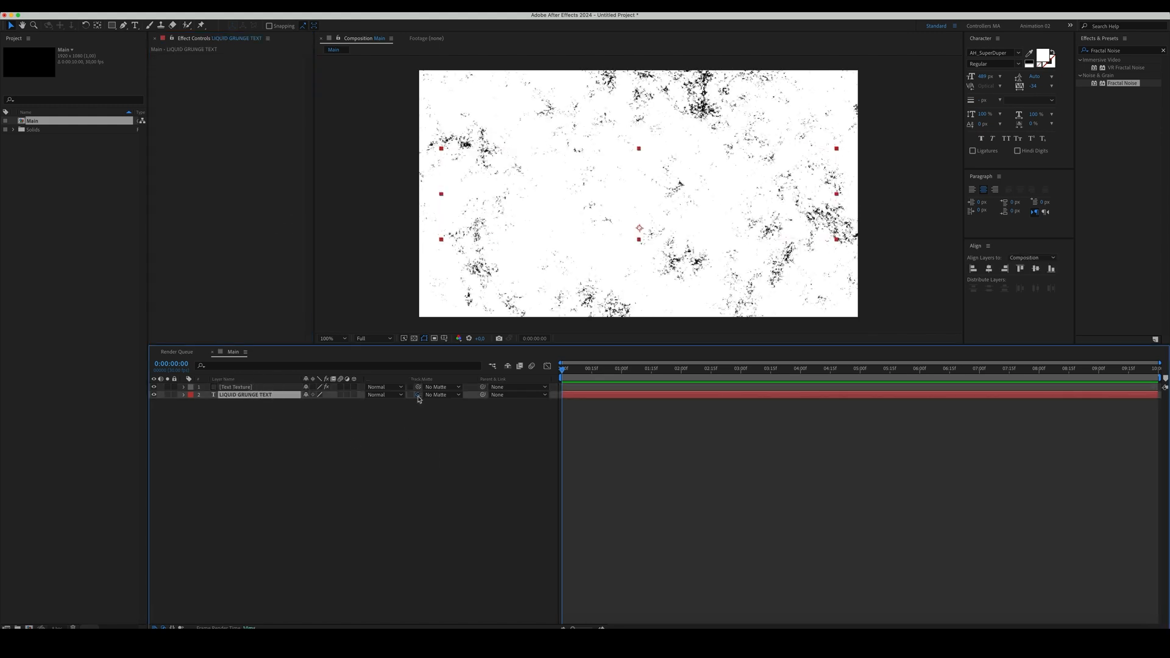
Matte the title through Text Texture and apply Roughen Edges for worn letter edges.
click(418, 395)
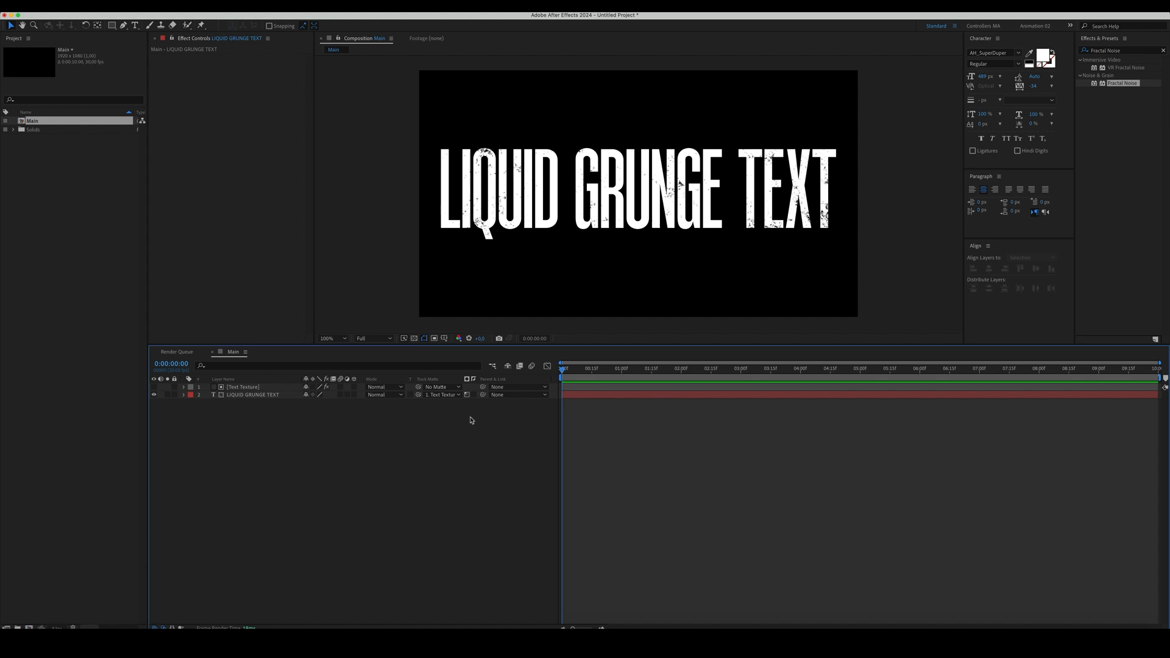
click(252, 393)
text(roughe)
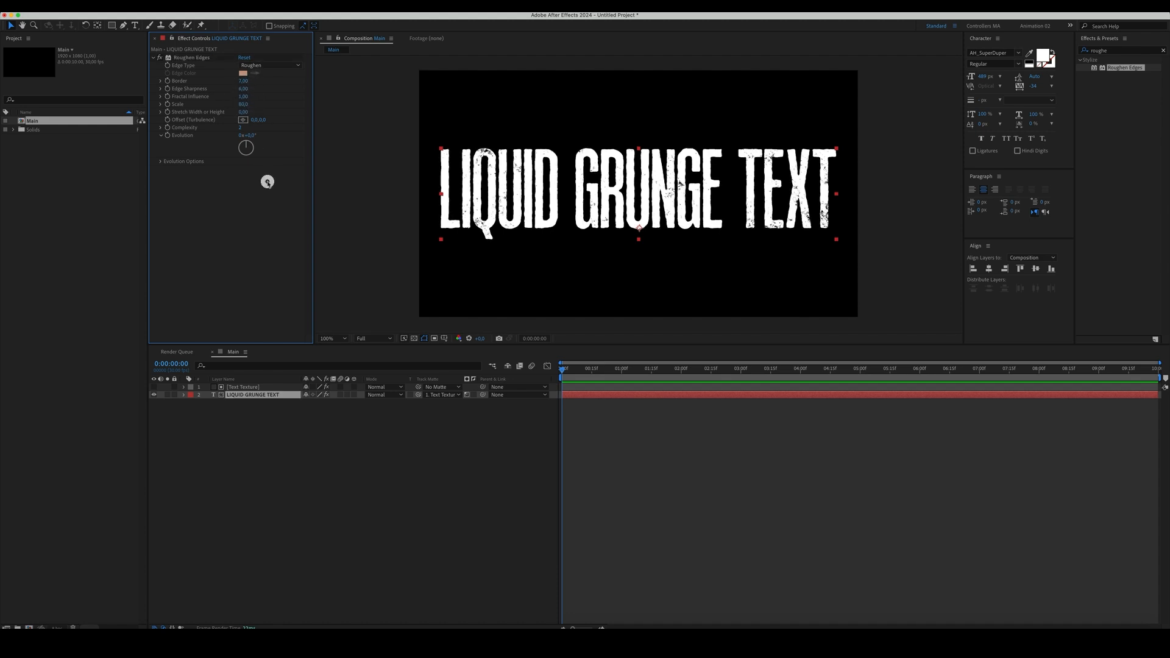
click(357, 403)
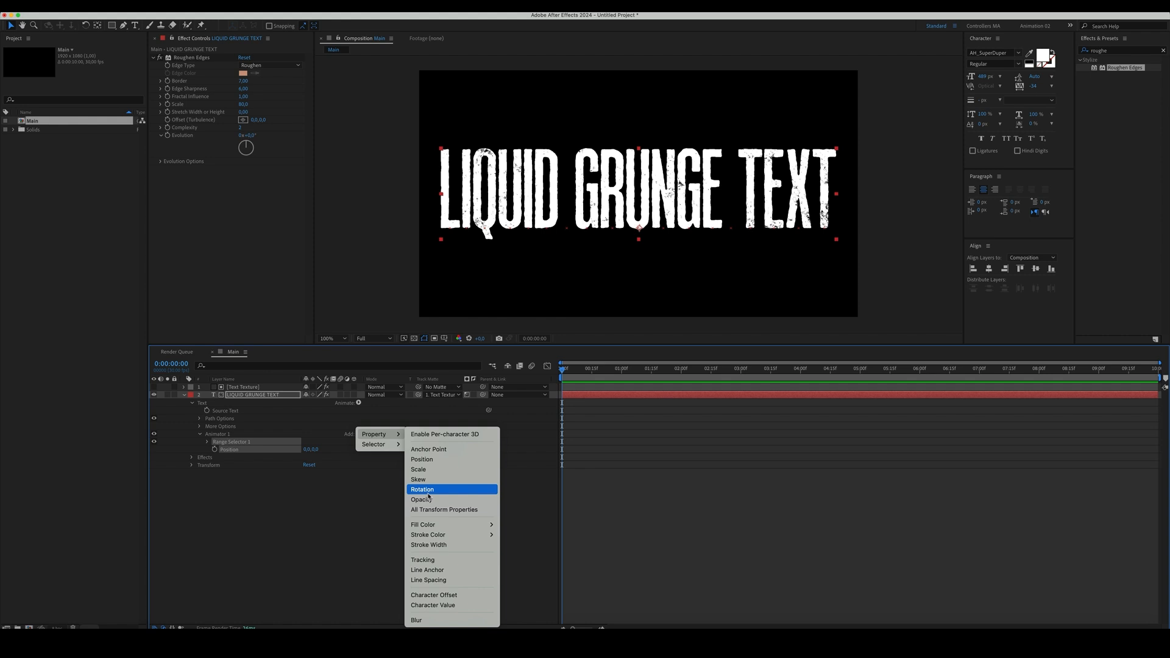
Add a Position and Rotation animator with a Wiggly selector at 0 wiggles/second and a posterizeTime(5); random(10000) seed.
click(422, 489)
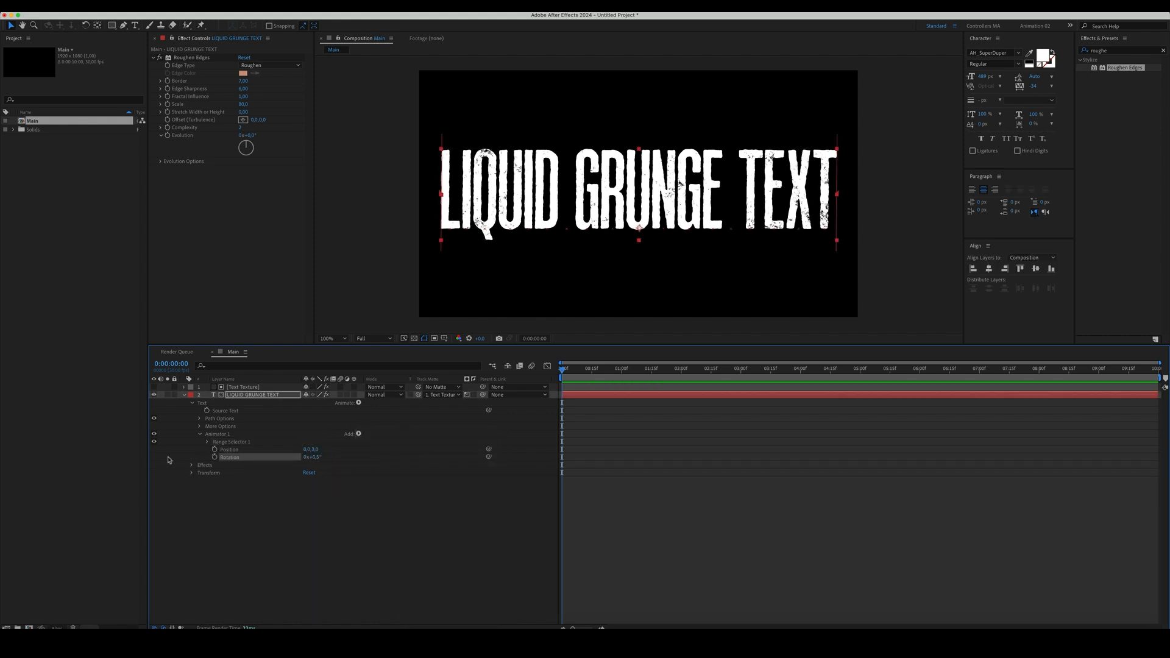
click(357, 434)
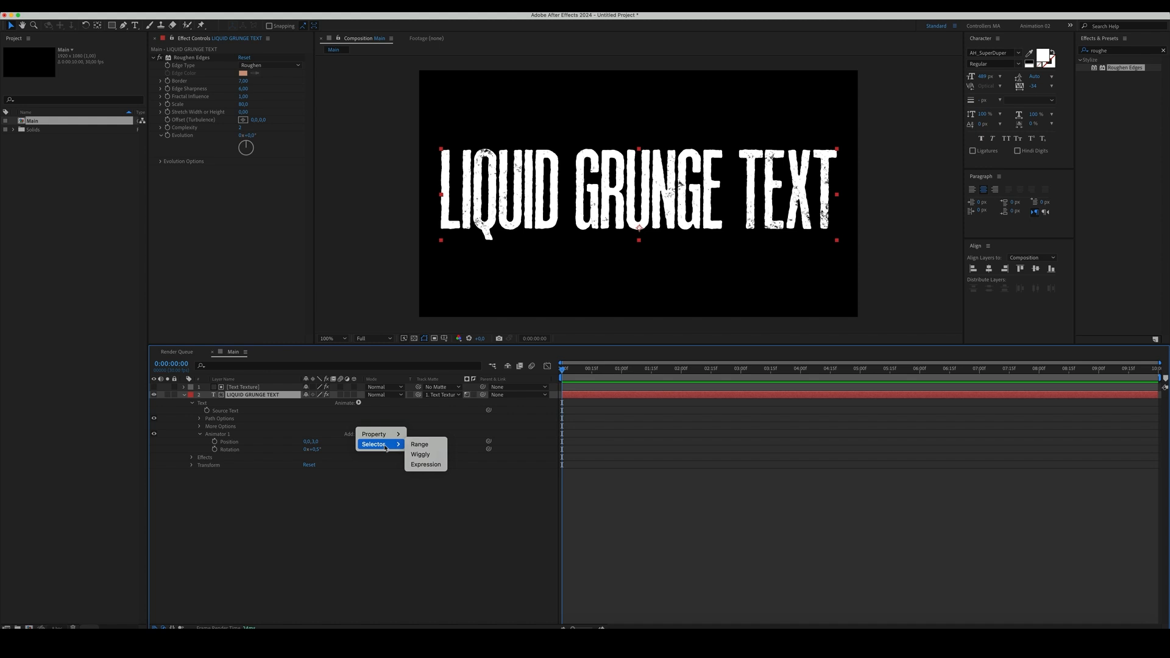
click(421, 455)
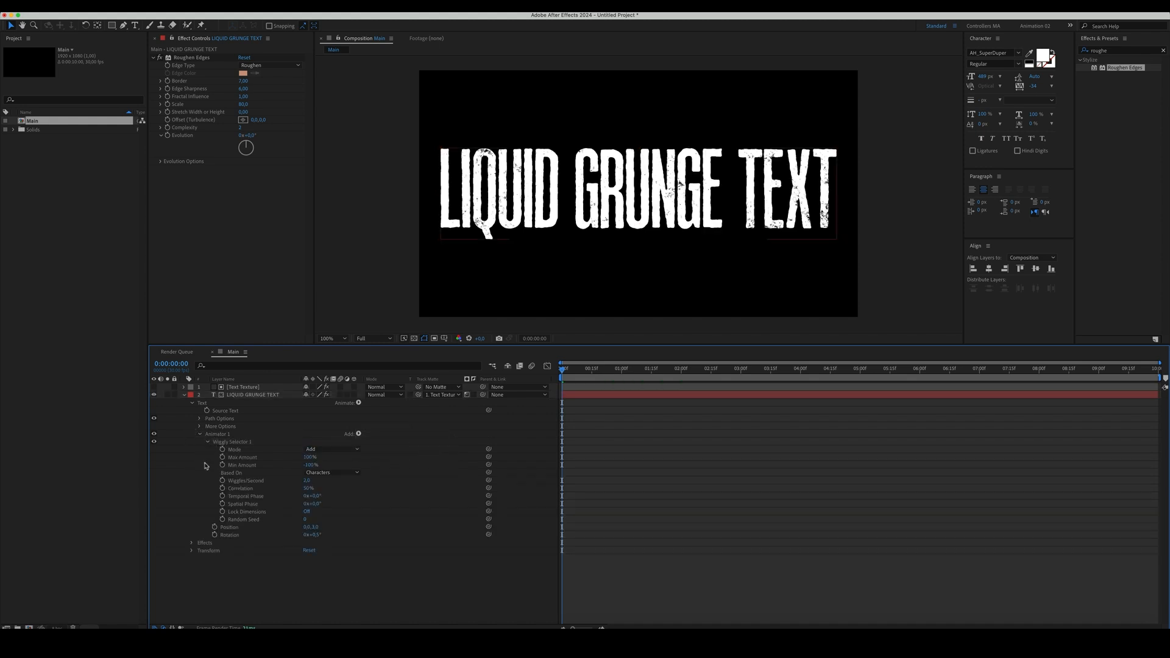
click(215, 519)
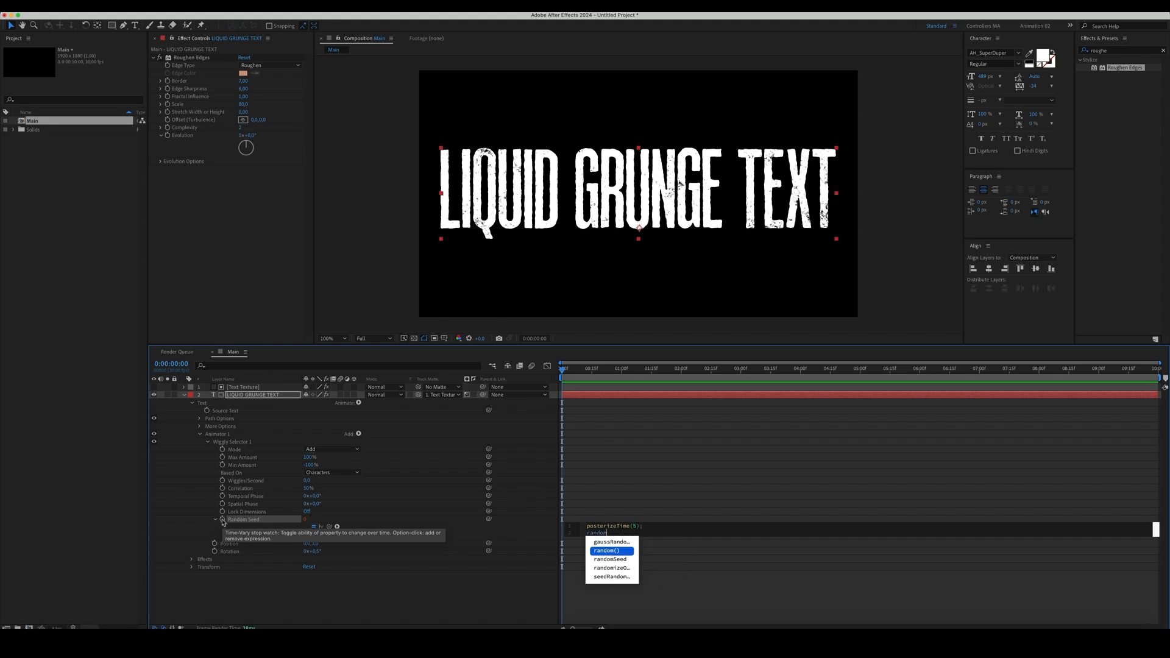
click(607, 550)
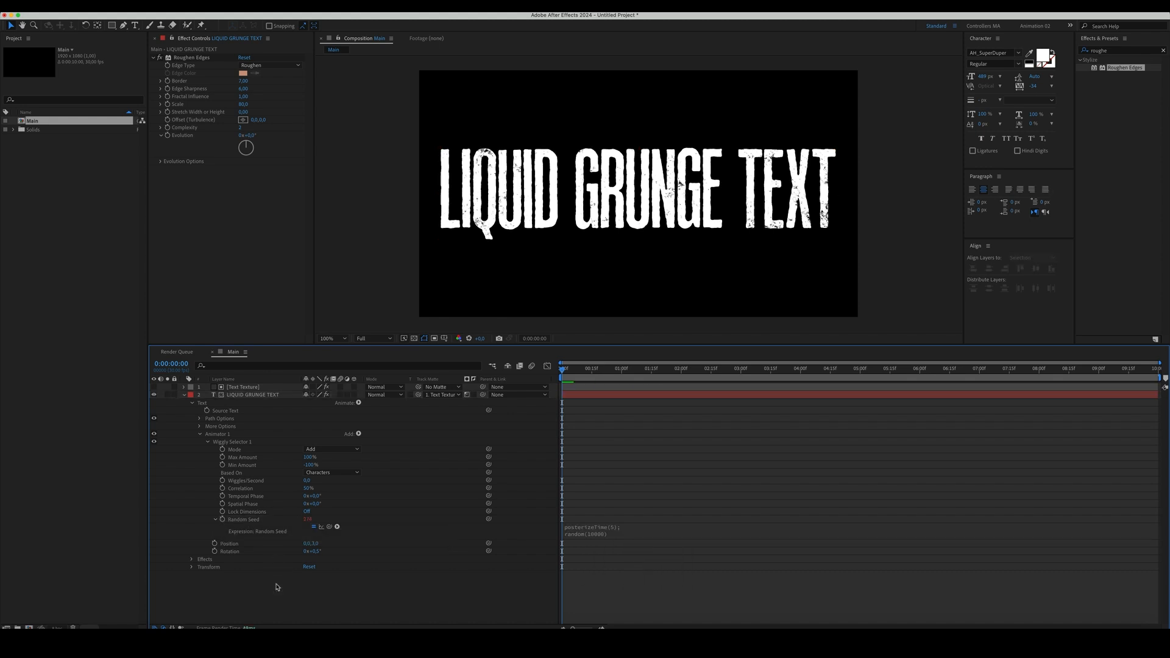
click(242, 386)
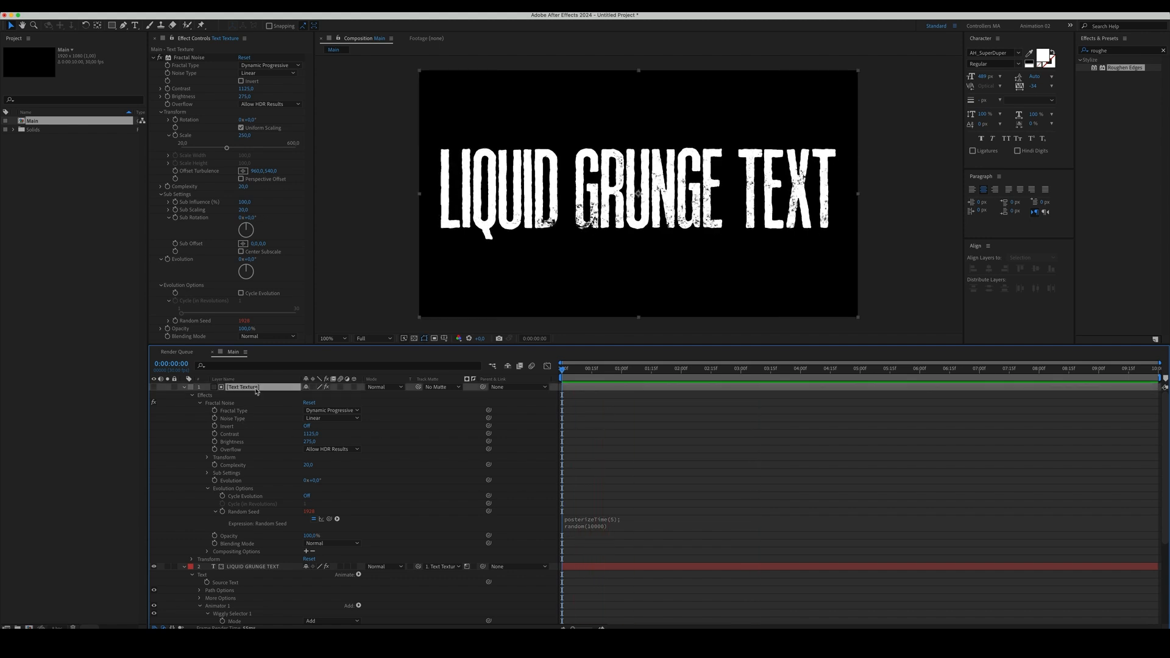
Reuse the random seed expression on Text Texture's Fractal Noise and collapse the layer.
click(184, 386)
text(Blur Text)
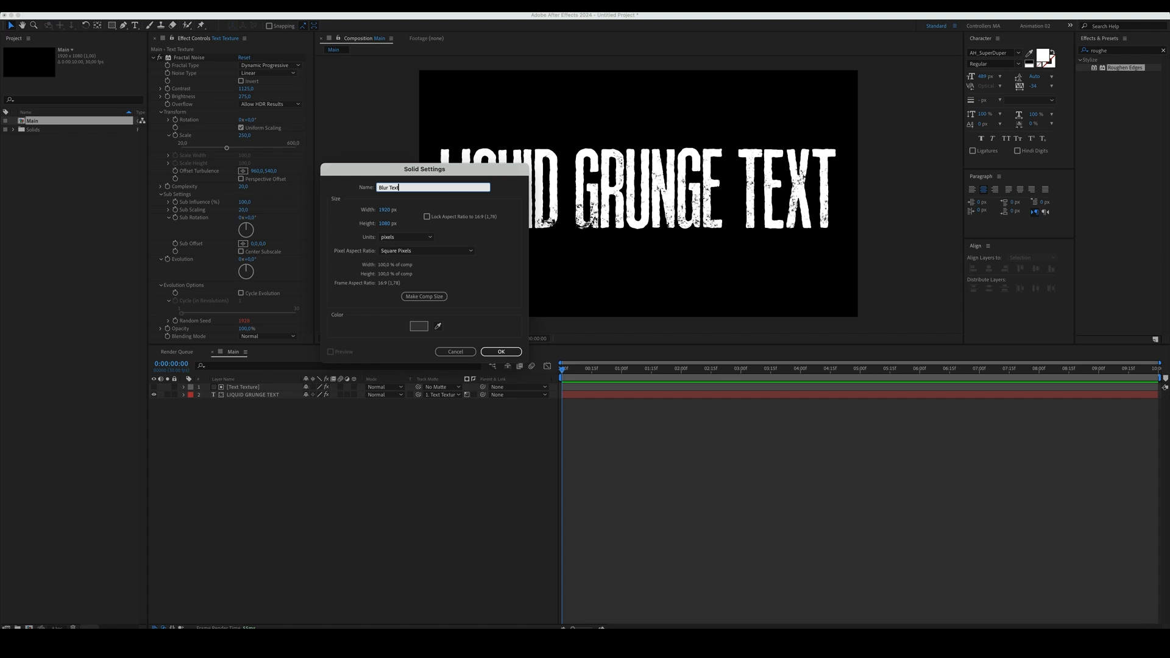
Create the Blur Texture solid with dark, large-scale Terrain fractal noise and tweaked sub settings.
click(501, 351)
text(Fracta)
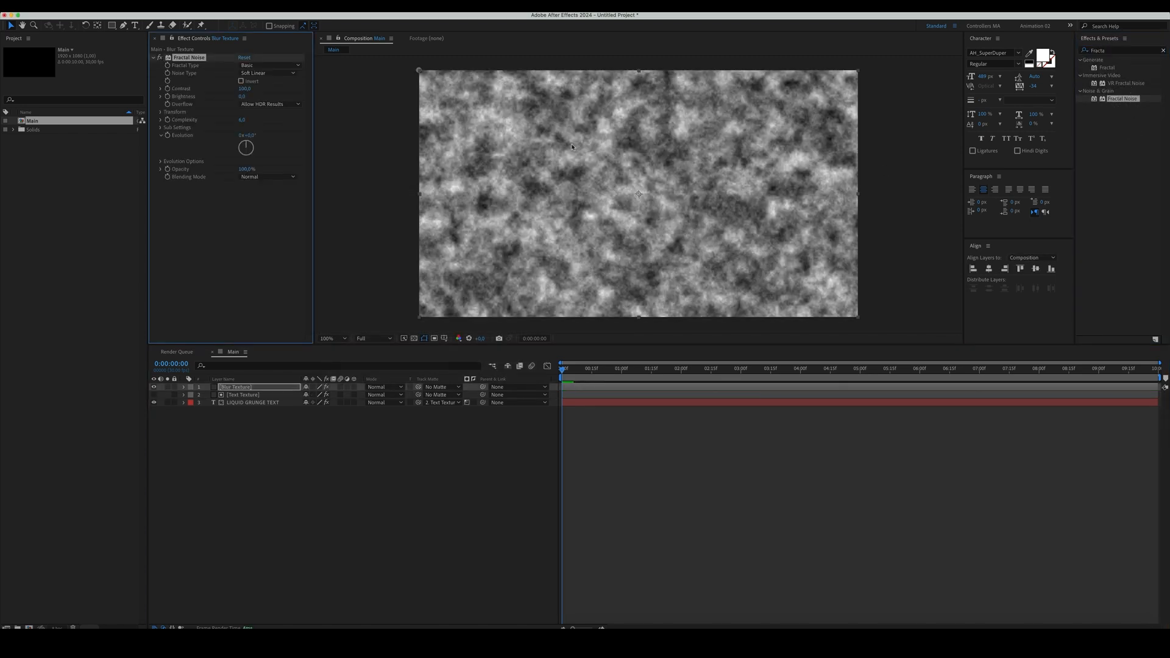
click(268, 65)
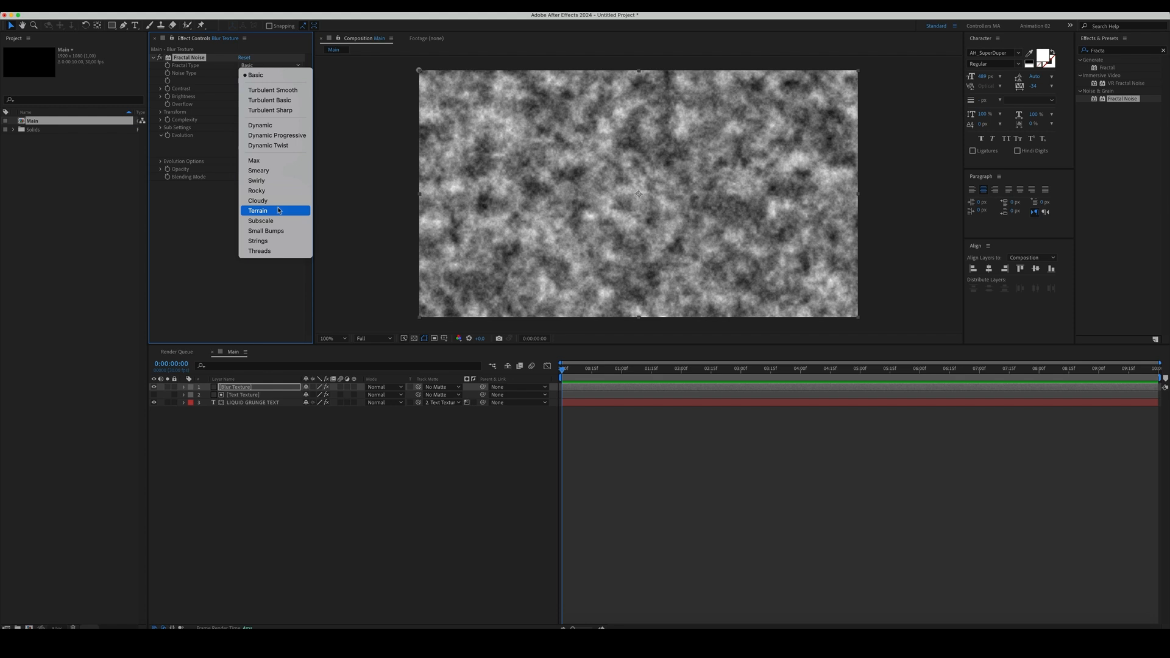
click(257, 211)
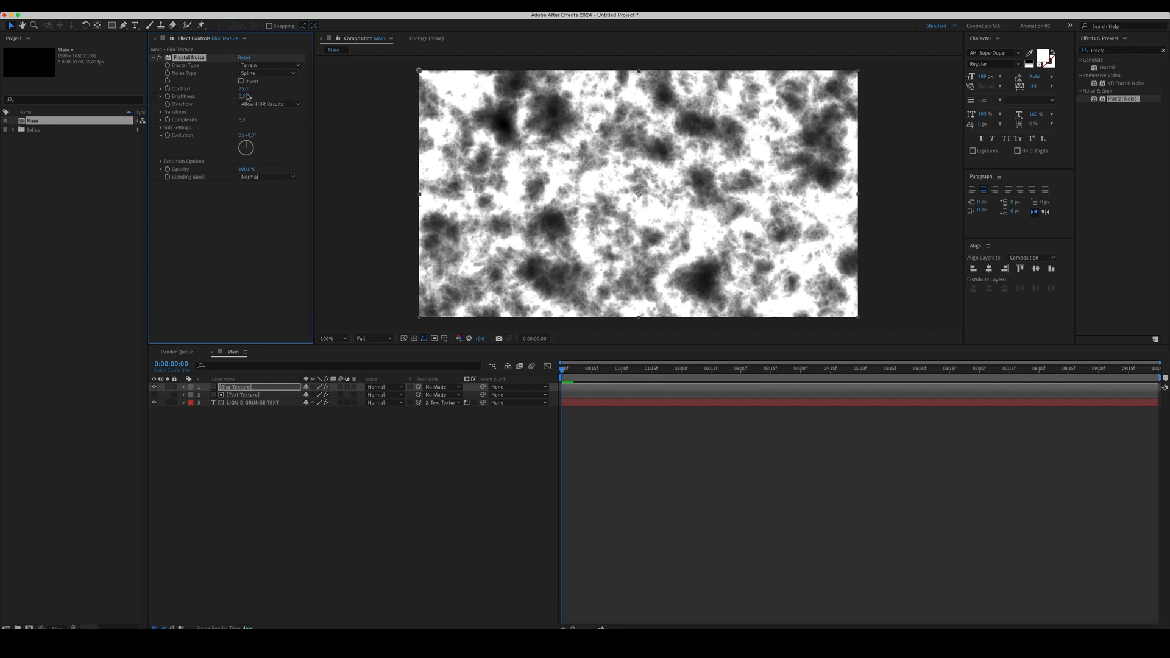
drag(242, 95, 217, 95)
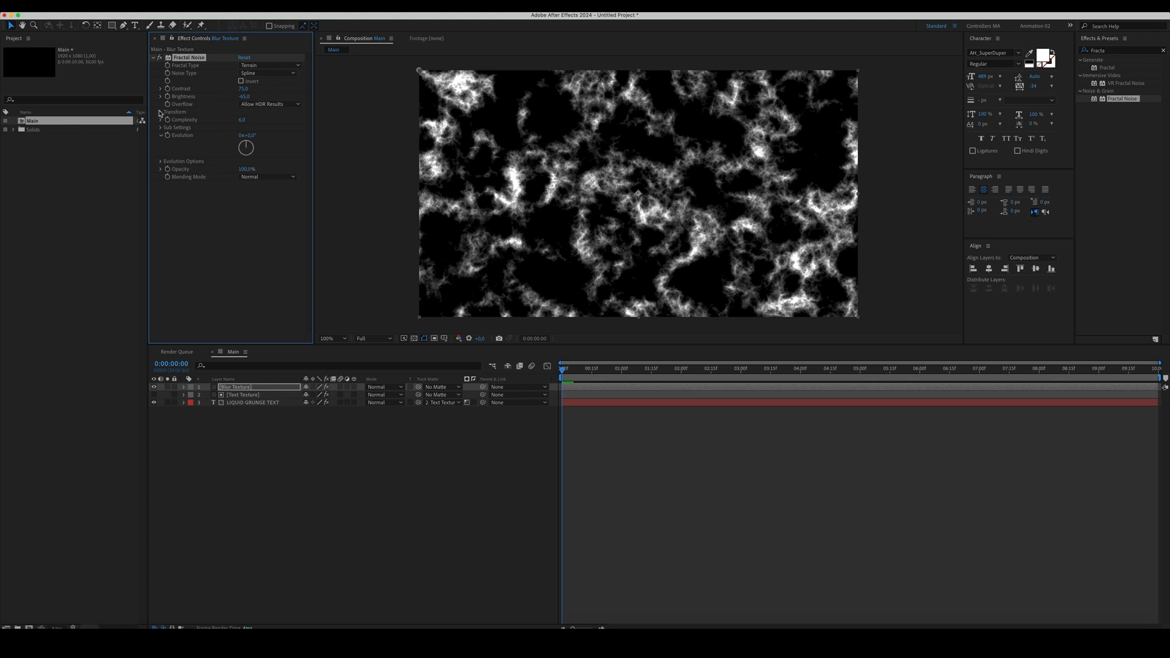
click(159, 112)
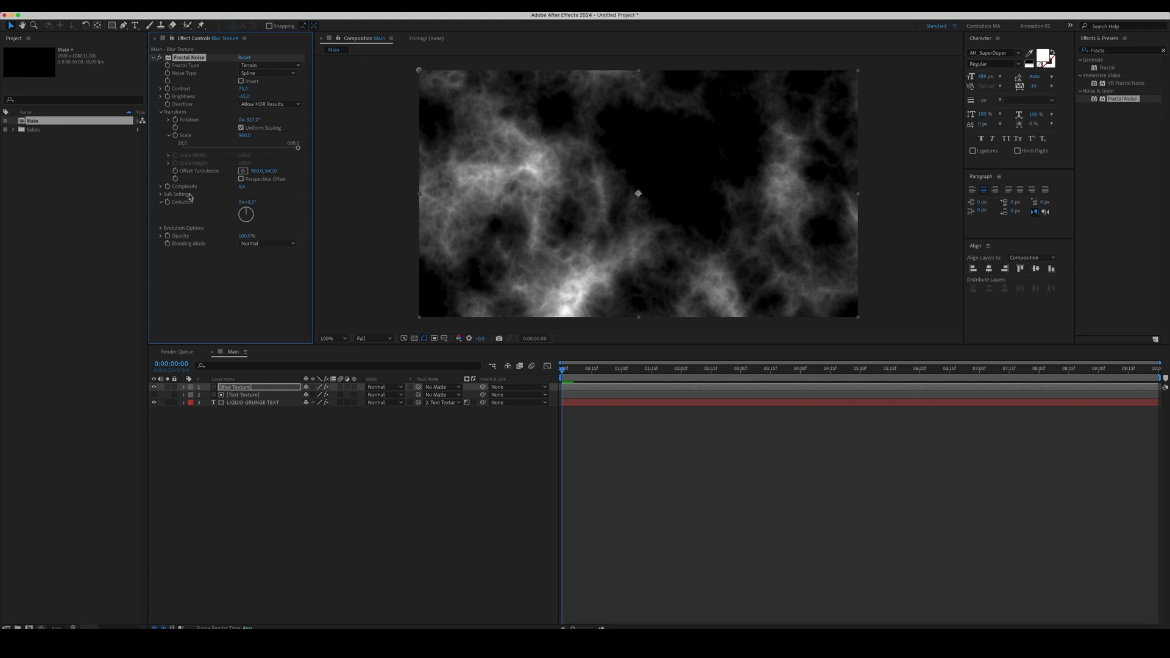
click(177, 193)
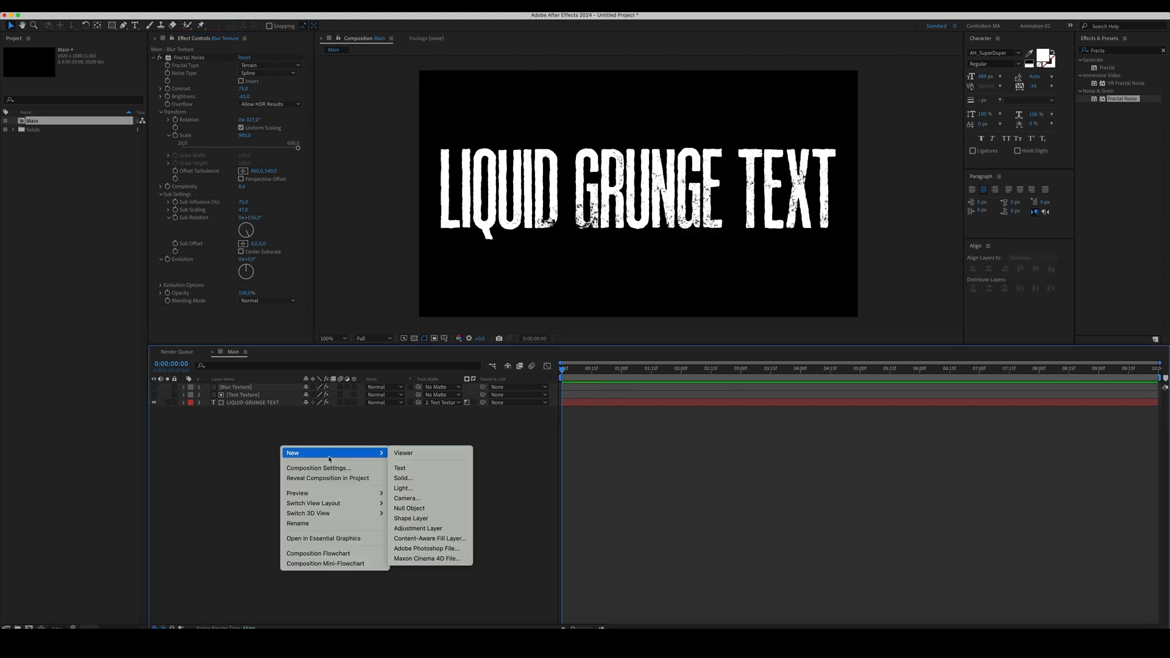
Add a Compound Blur adjustment layer driven by Blur Texture with its Effects & Masks.
click(418, 528)
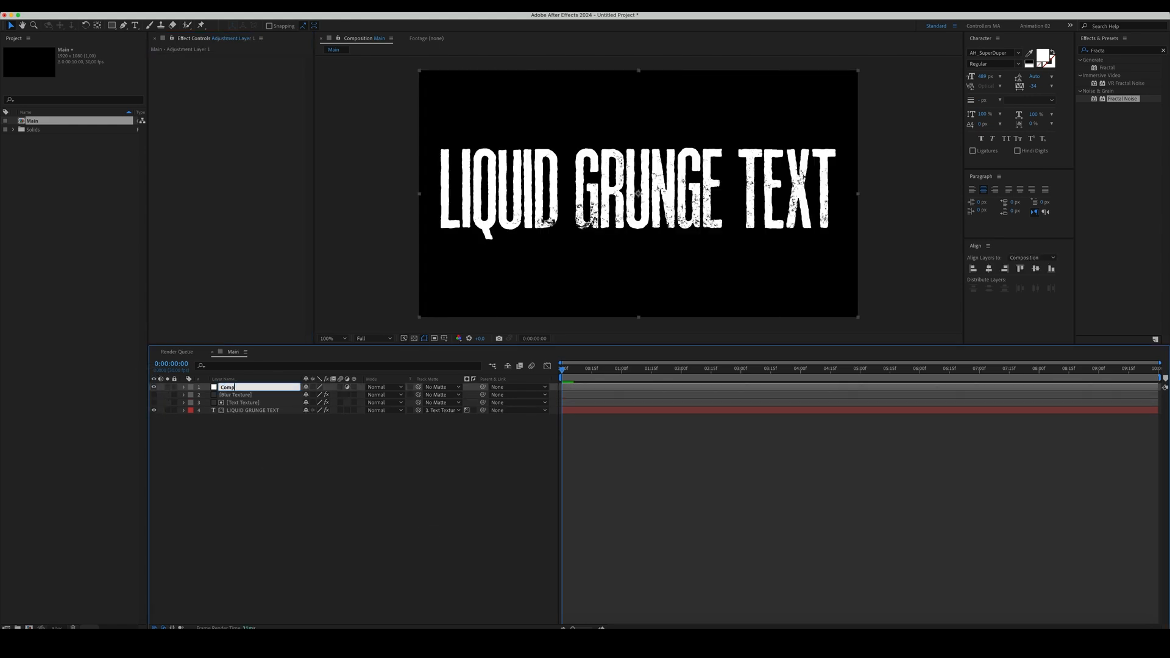
text(Compound Blur)
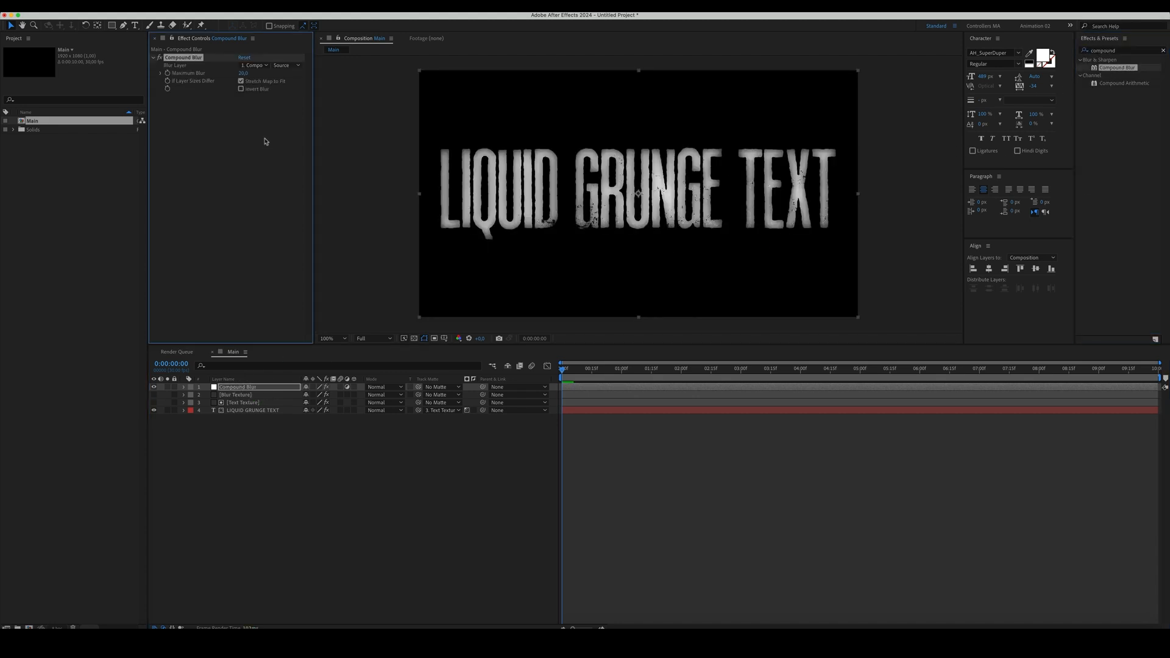
click(291, 65)
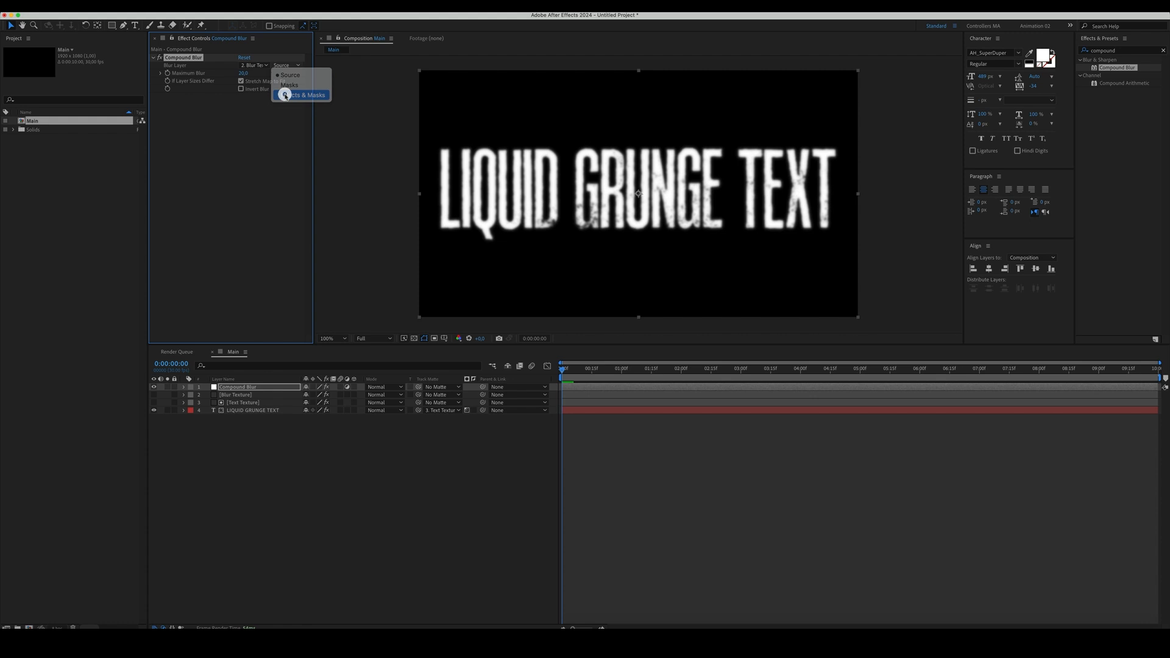
click(303, 95)
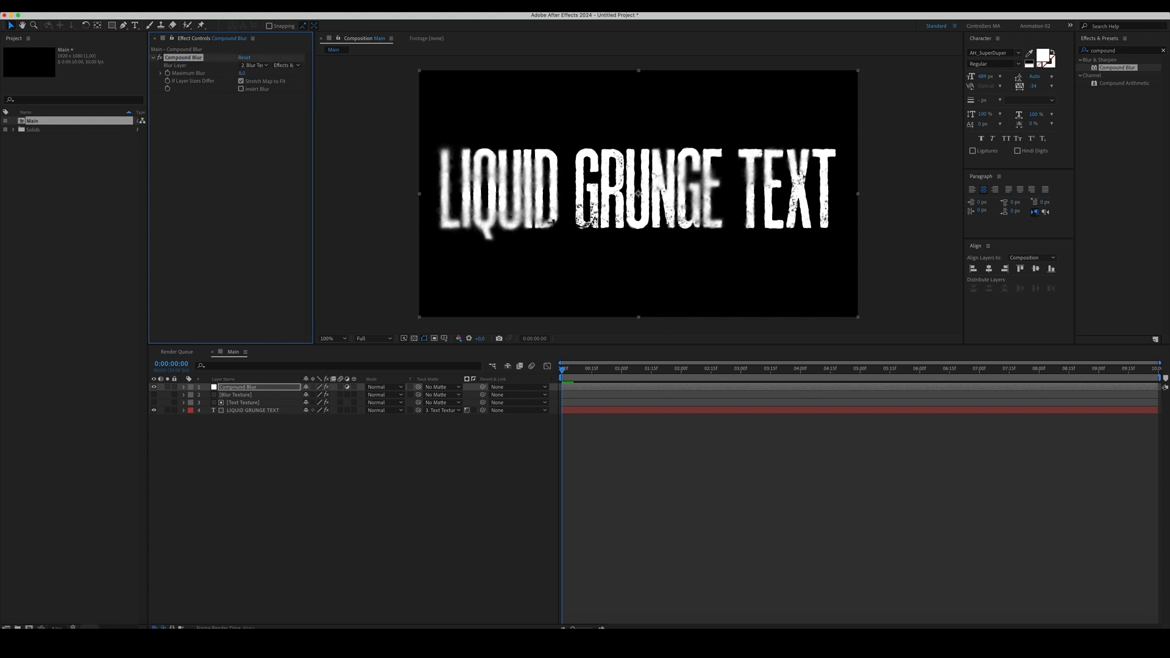
click(234, 395)
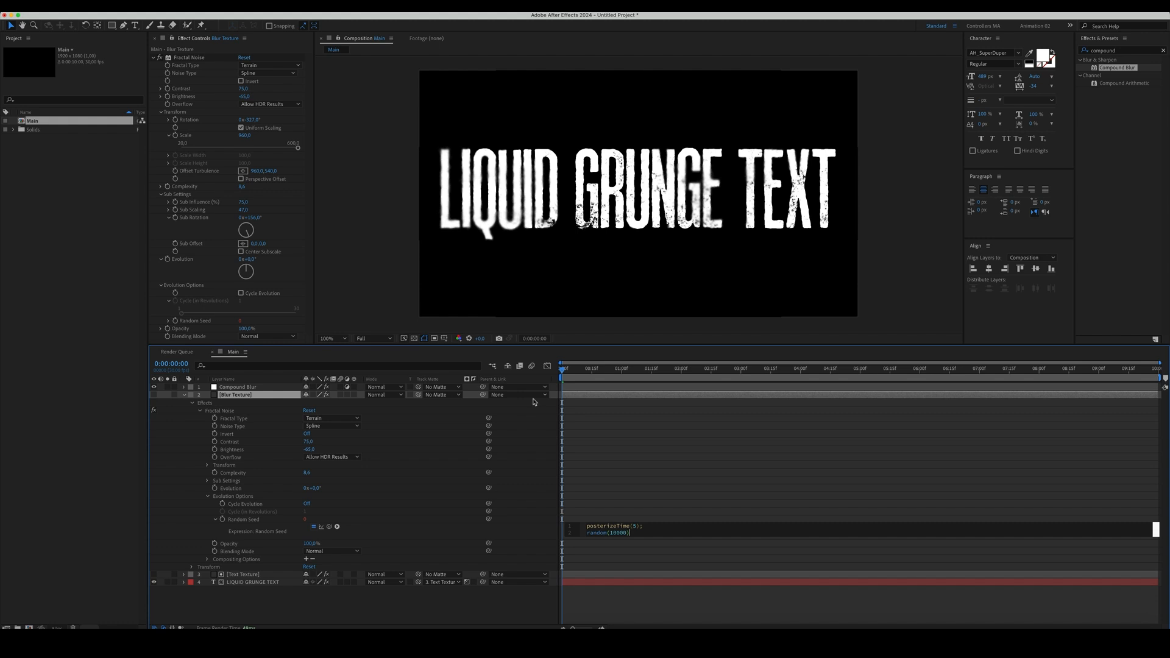
Pre-compose the title layers as Main Title and create the Displacement Texture composition.
click(669, 368)
text(Main Title)
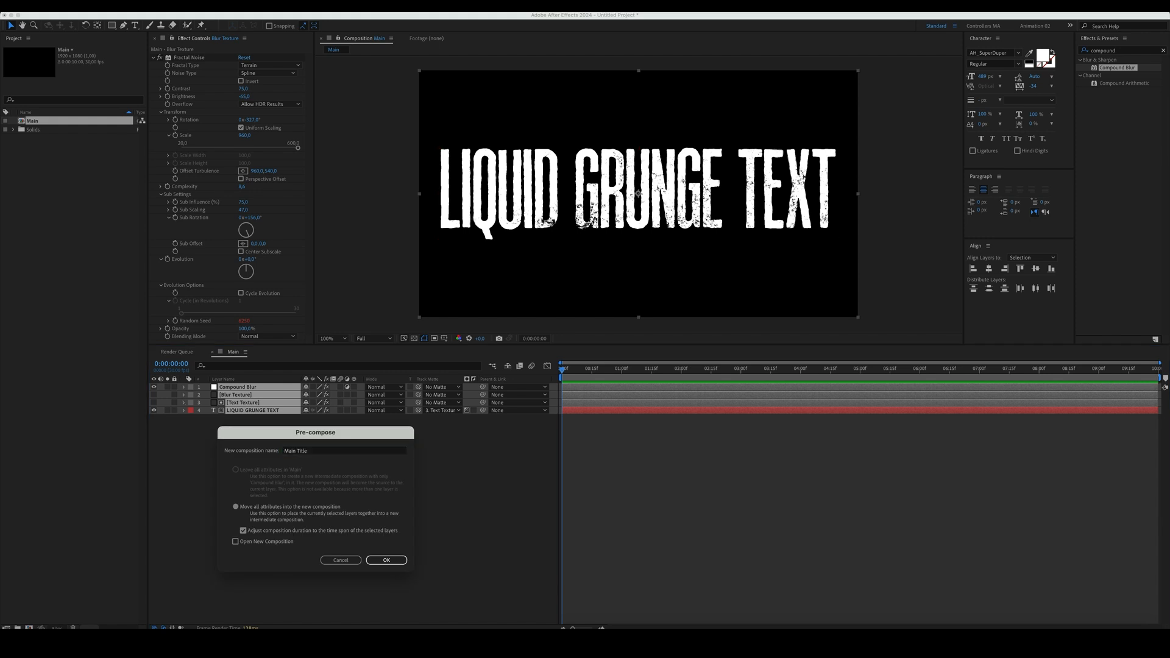
click(386, 560)
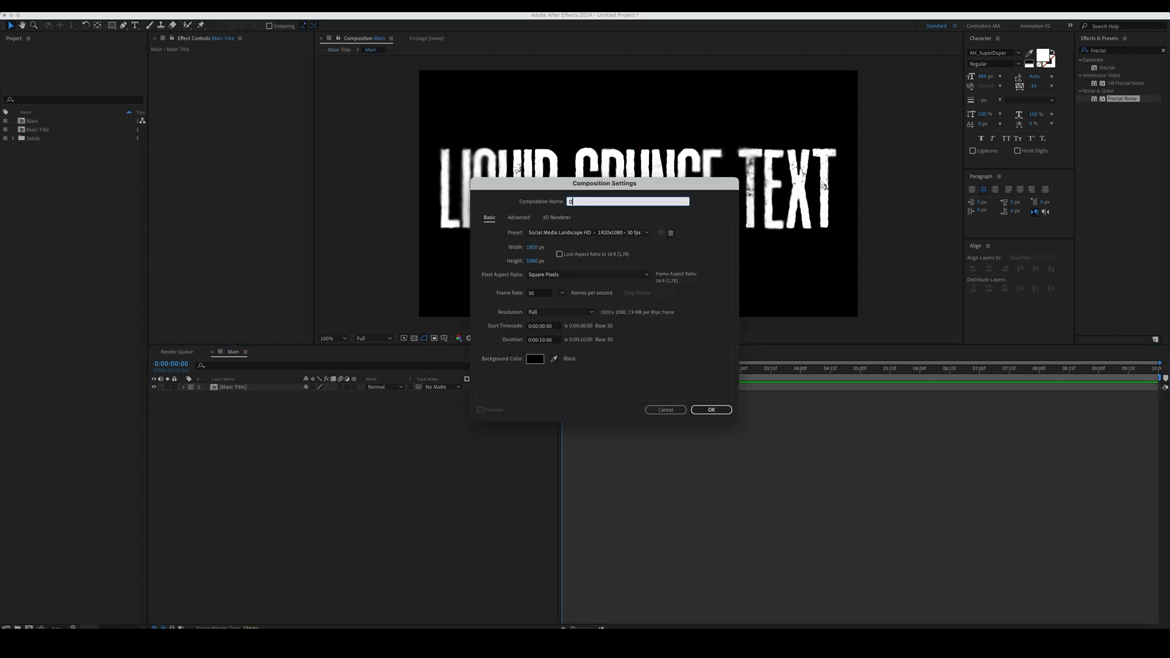
click(710, 410)
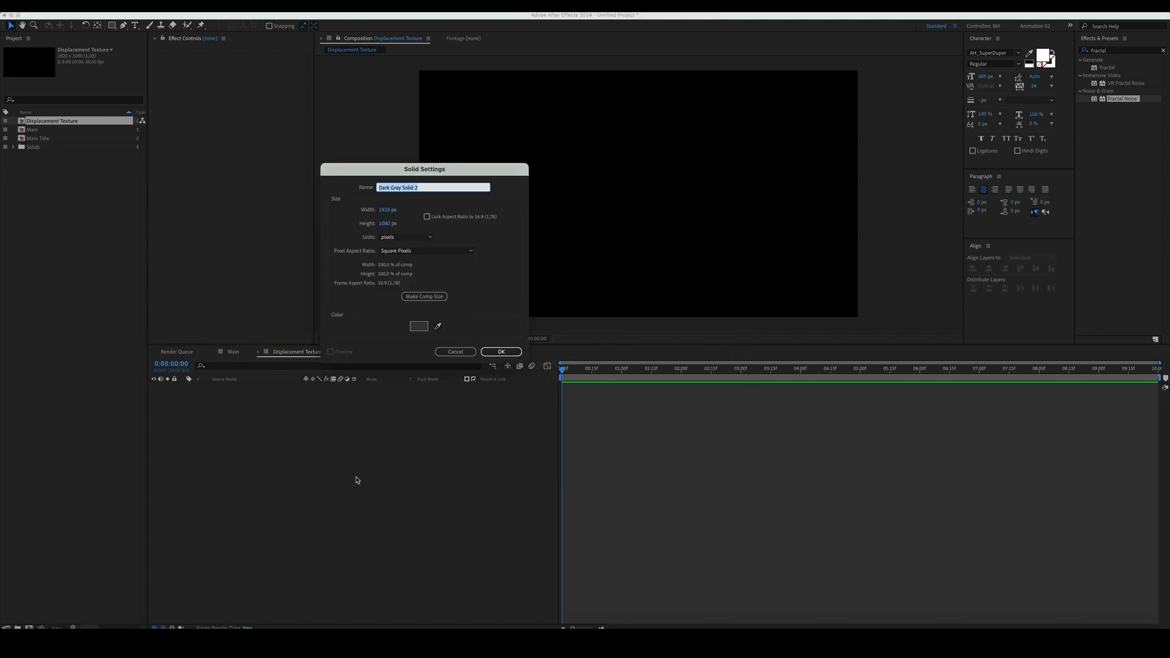
Create a solid with dark Block fractal noise stretched into horizontal stripes via non-uniform Scale Width.
click(501, 351)
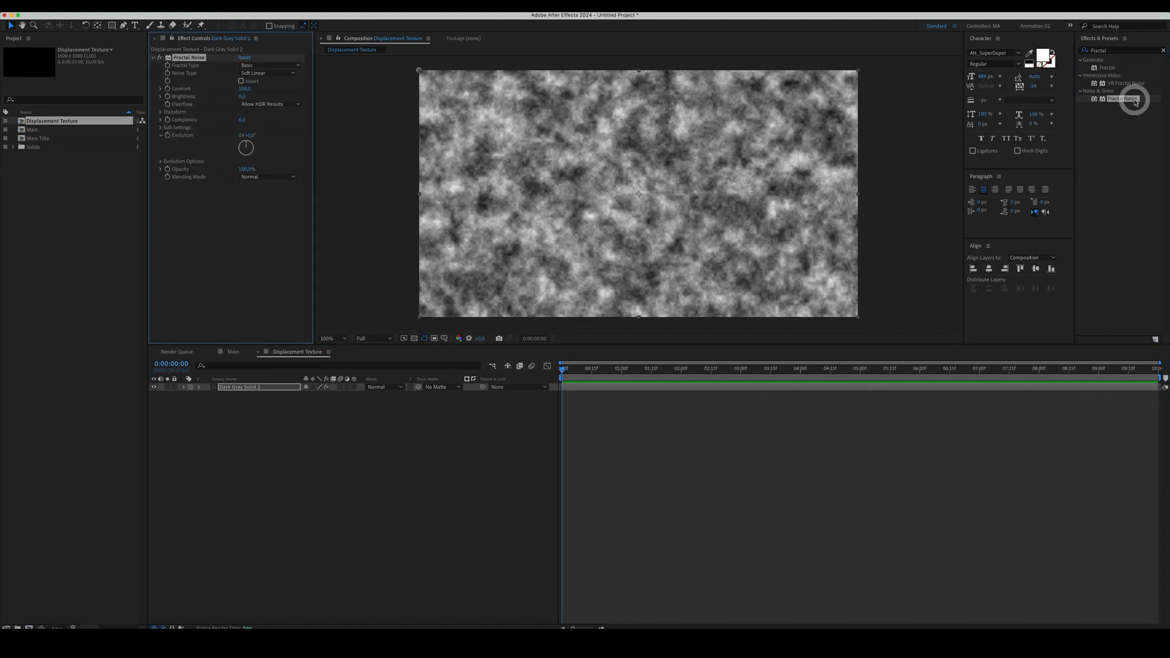
click(266, 72)
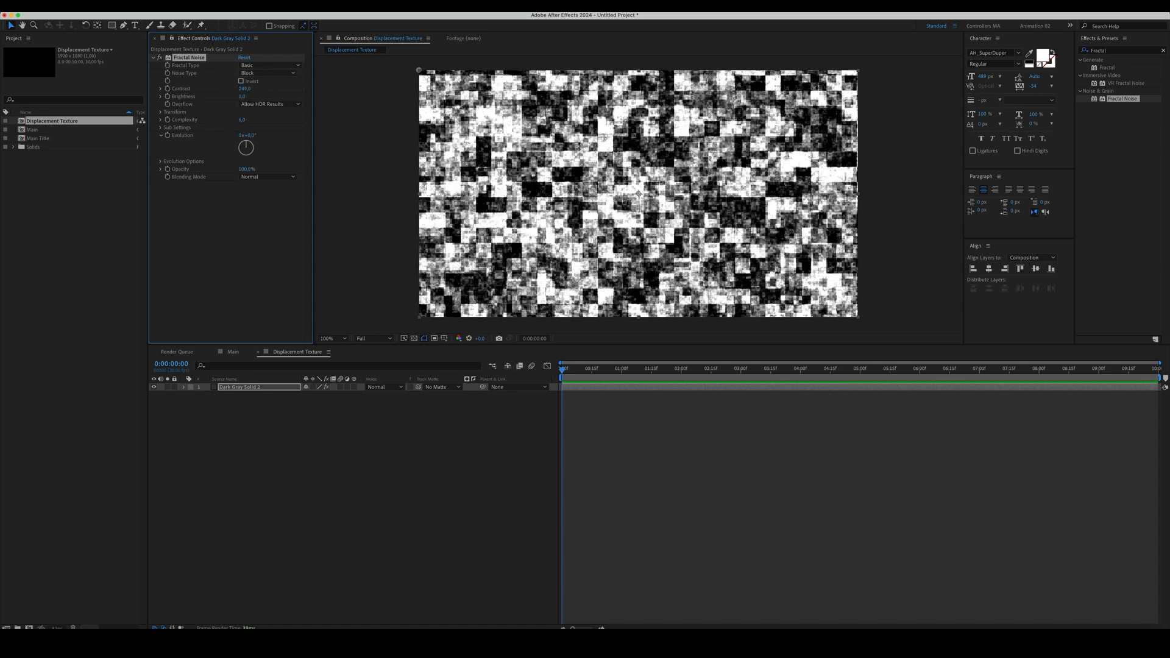
drag(247, 95, 208, 95)
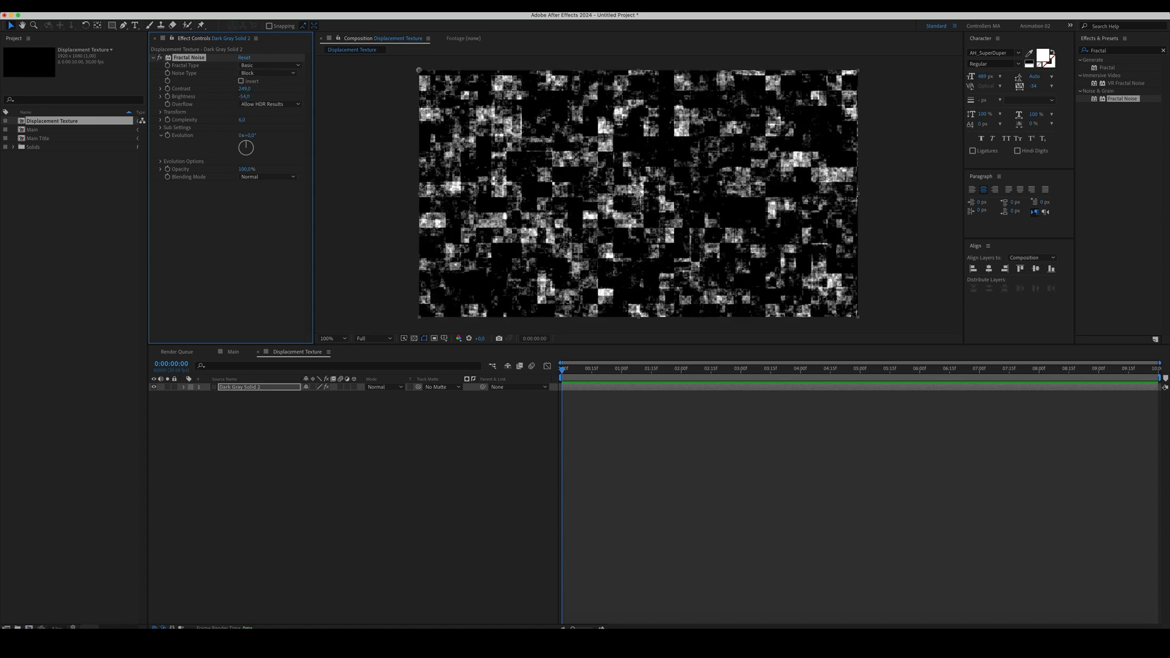
click(158, 112)
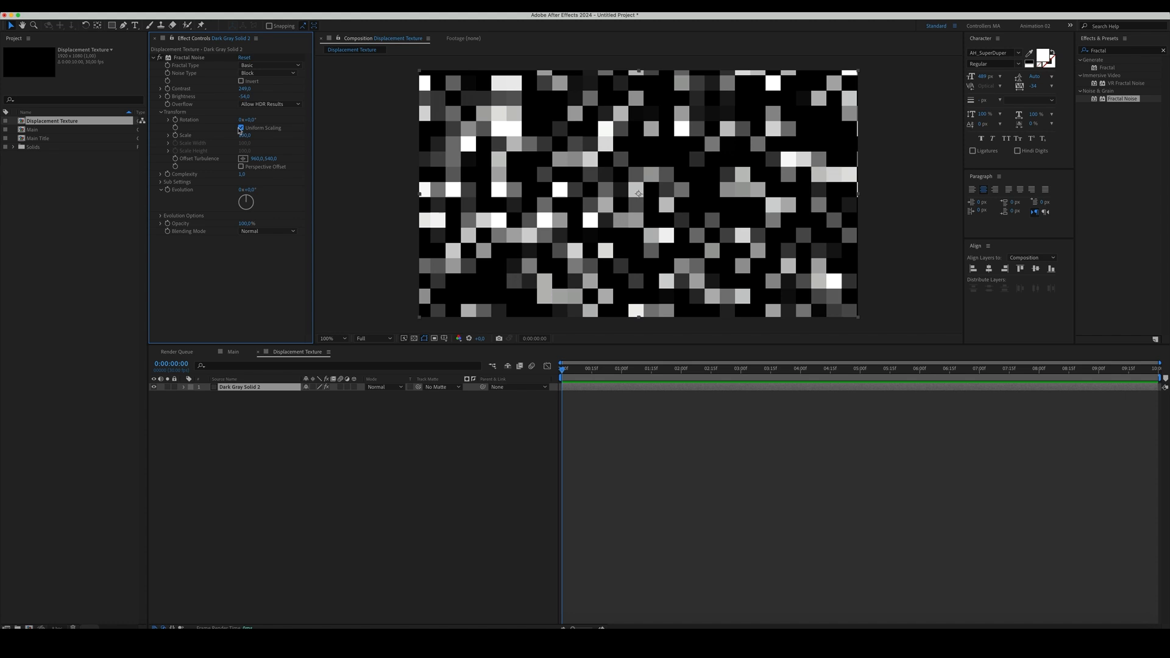
click(240, 128)
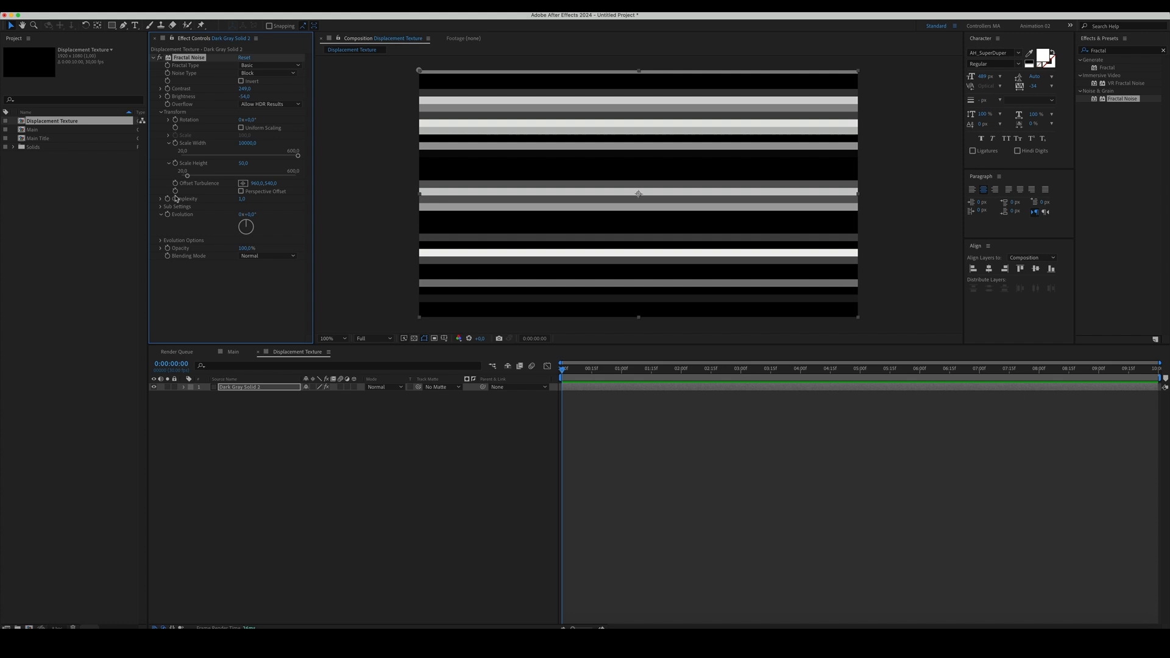
double_click(262, 183)
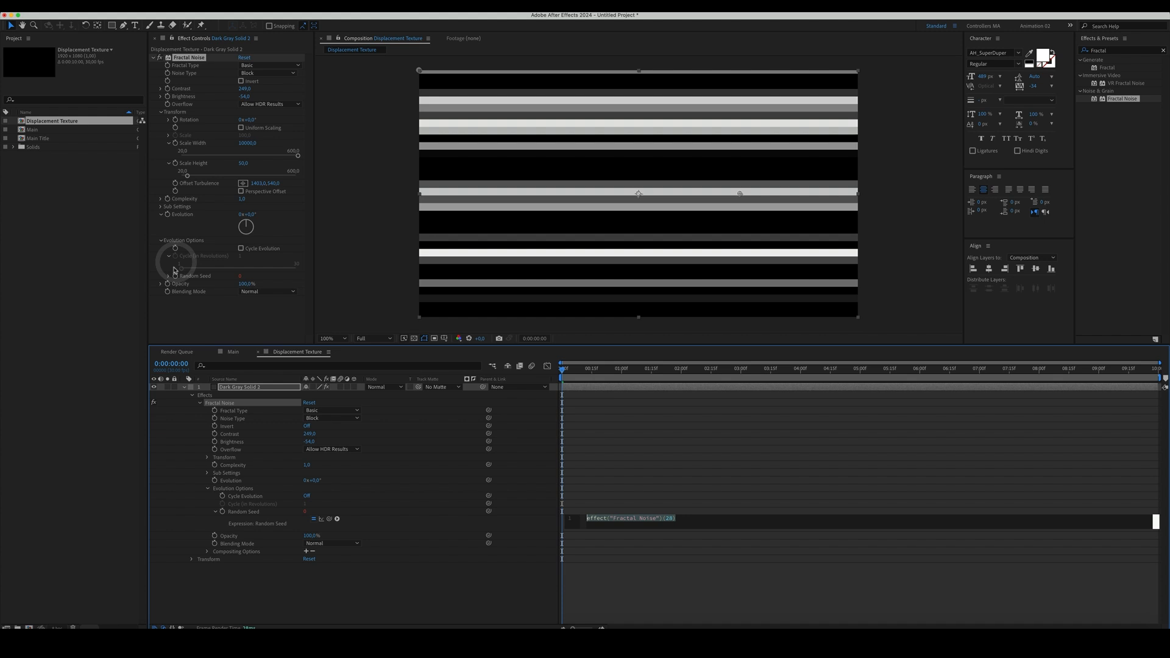
Randomise the stripes' seed with posterizeTime(5); random(10000) and soften them with Fast Box Blur.
text(posterizeTime())
click(1120, 50)
text(Fast)
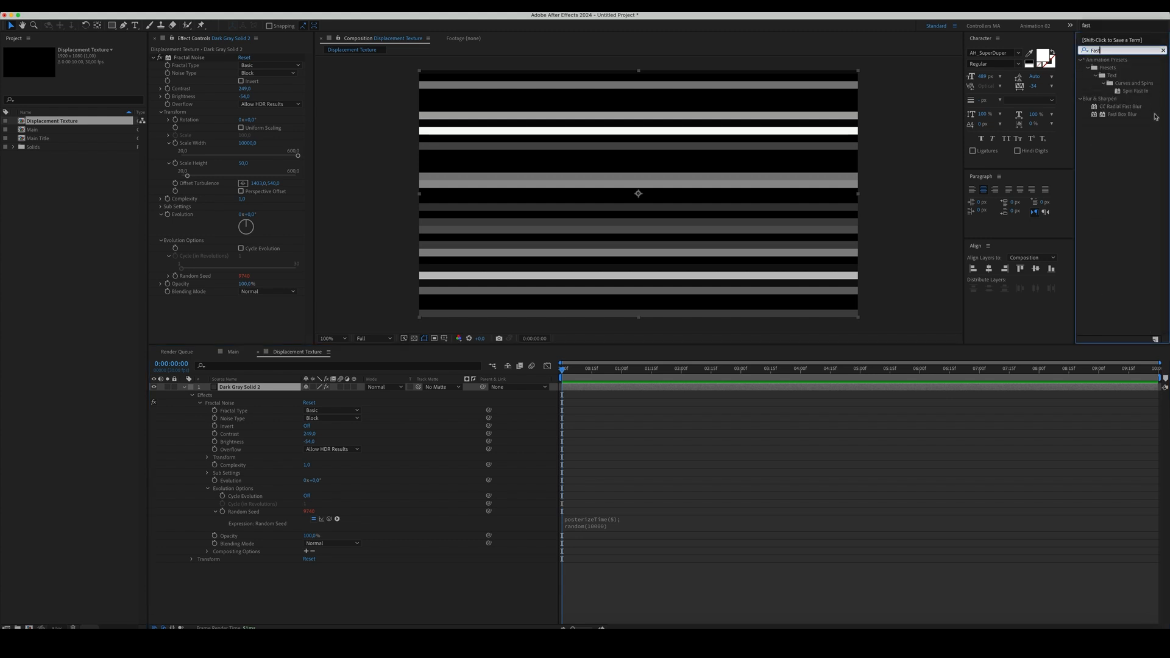
double_click(1121, 113)
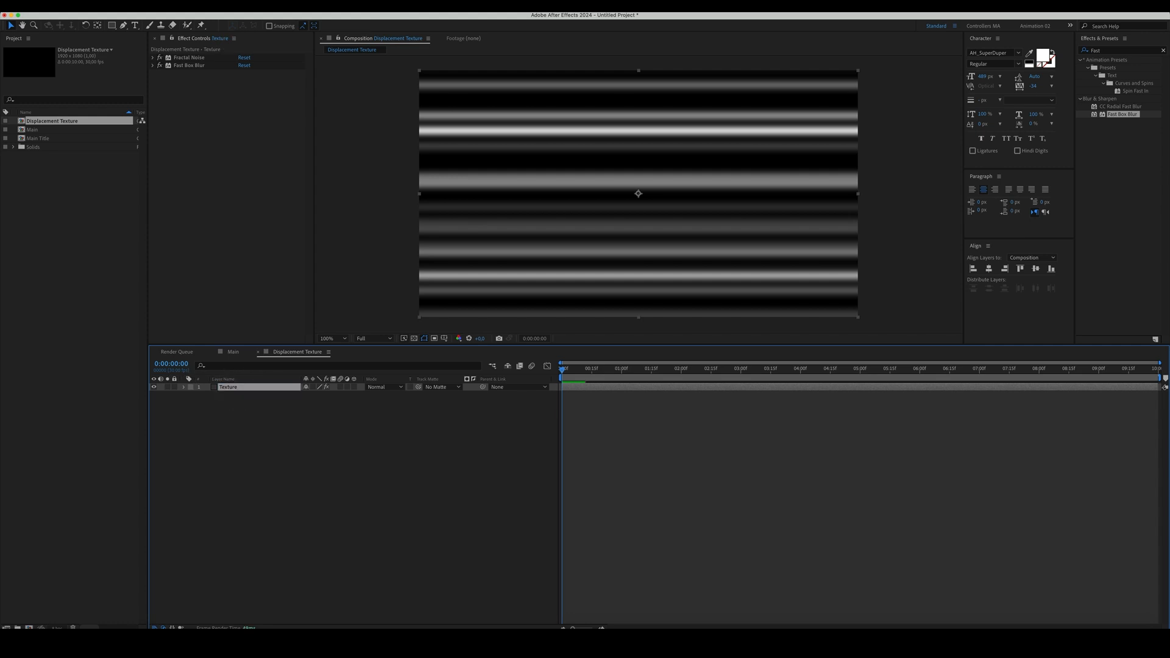
Draw a black rectangle across the middle, resize it, and name the layer Fade.
click(262, 25)
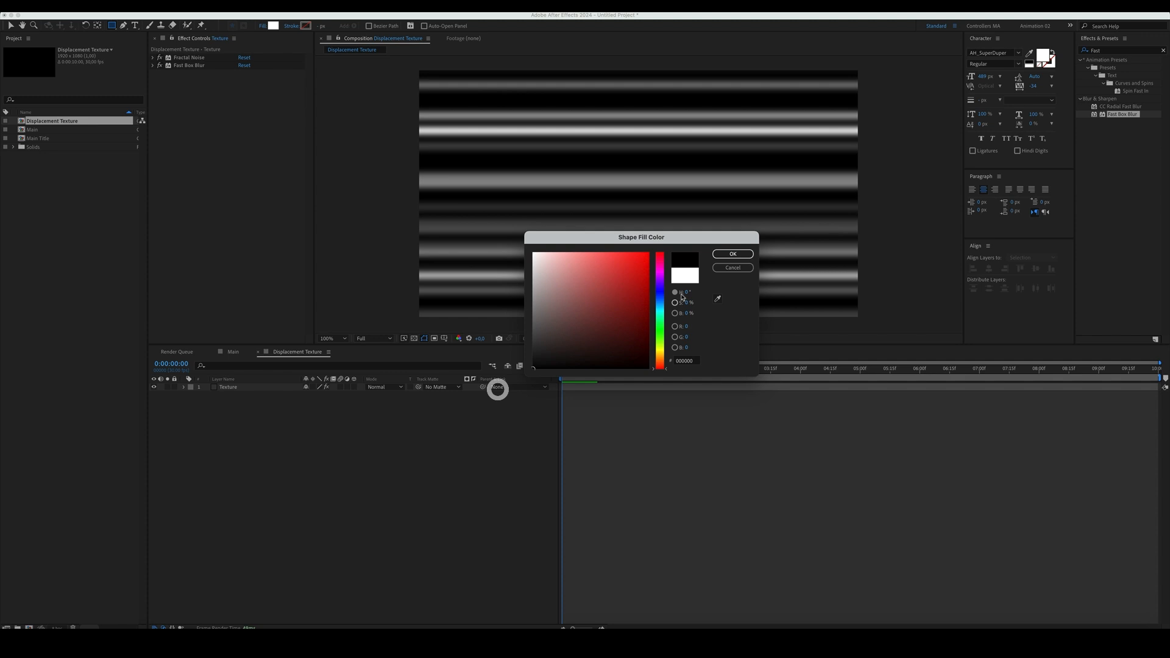
click(731, 253)
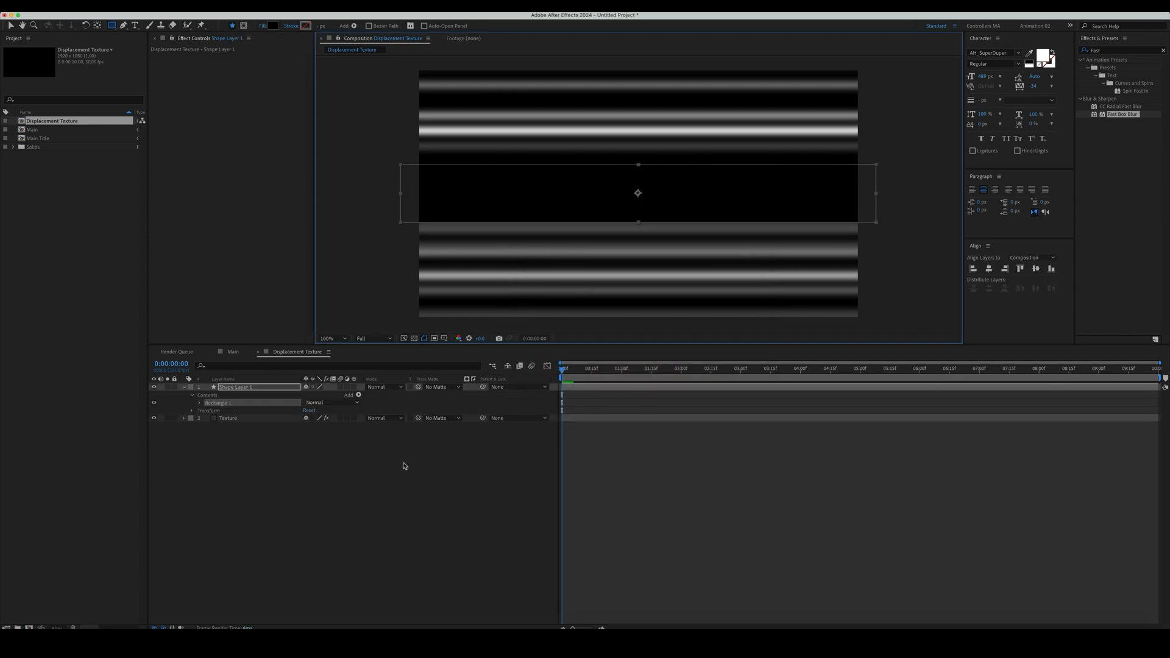
click(199, 404)
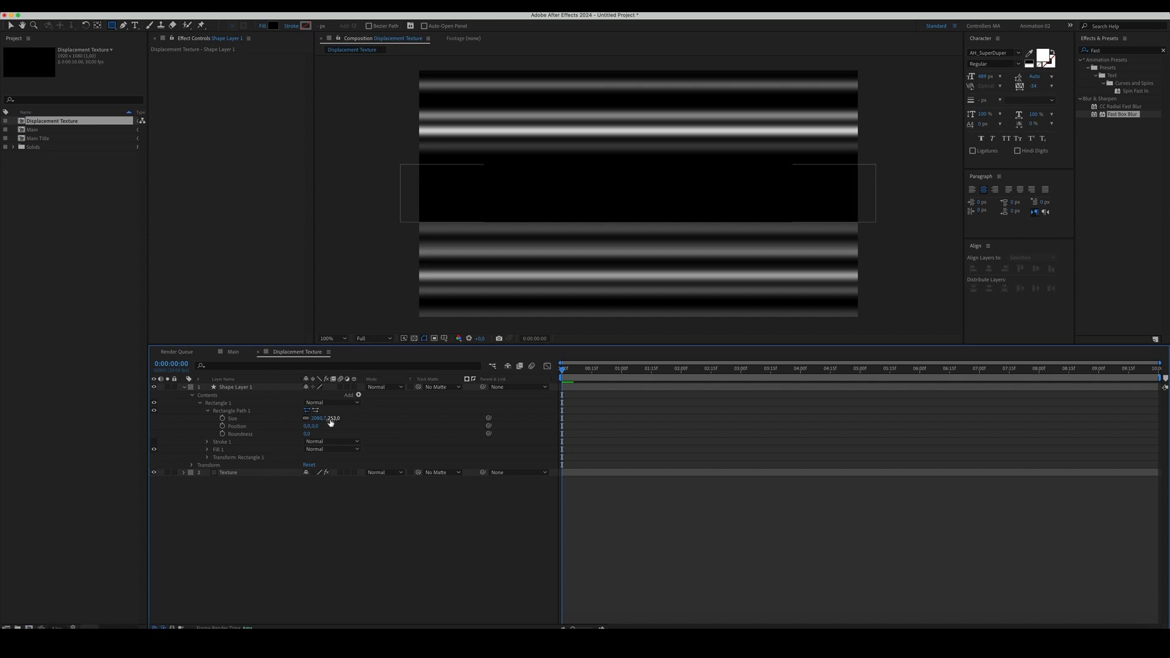
click(235, 386)
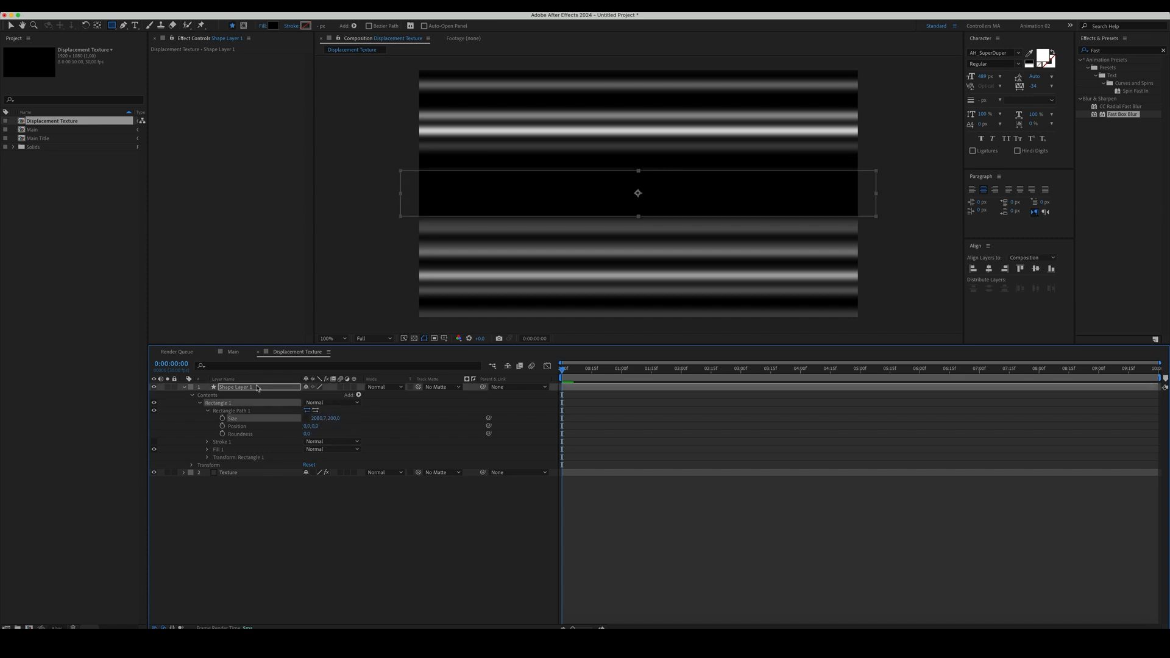
double_click(1122, 115)
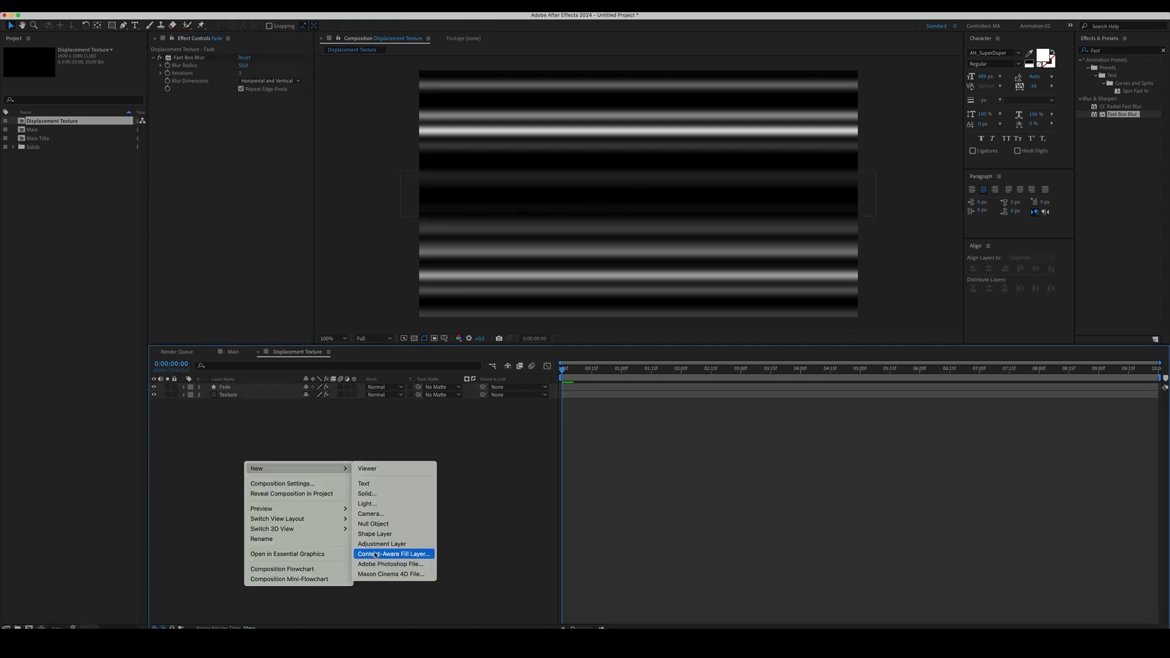
Add a top adjustment layer and find the Scatter effect for it.
click(381, 543)
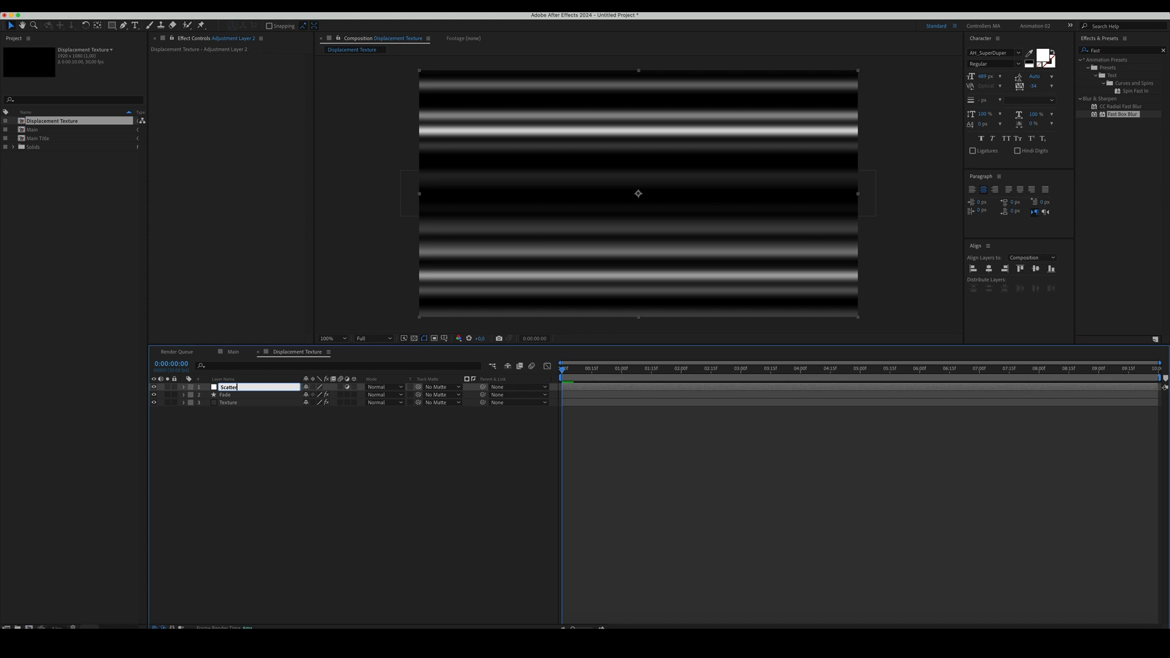
text(sca)
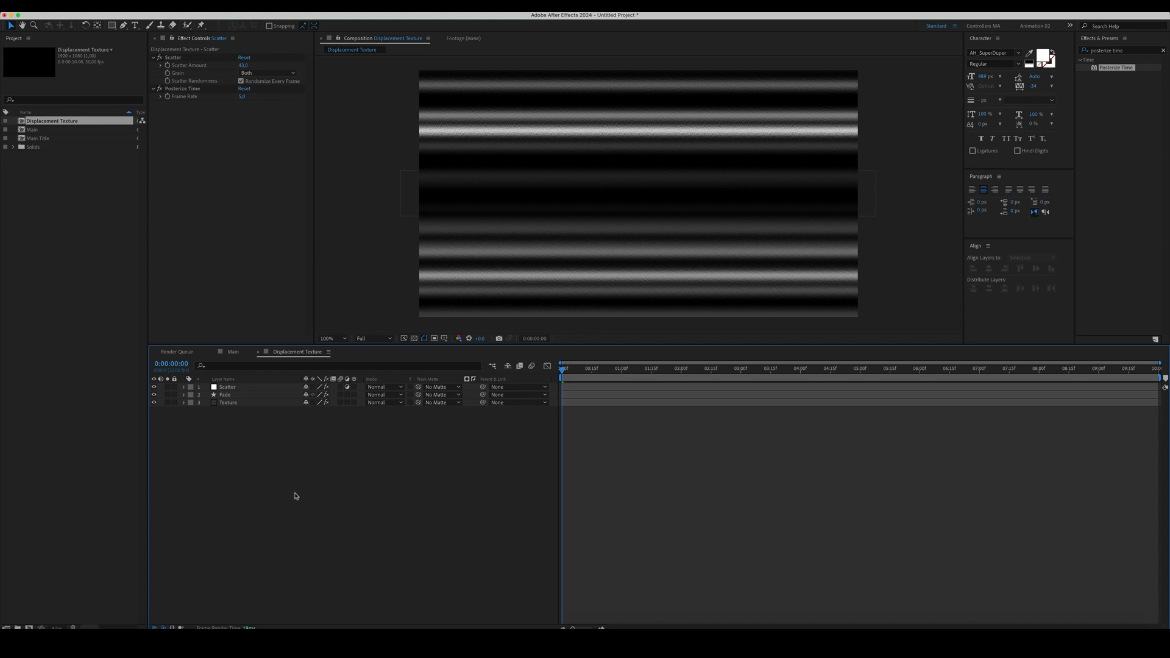
In Main, set Main Title's Displacement Map Layer to Displacement Texture.
click(233, 351)
text(displace)
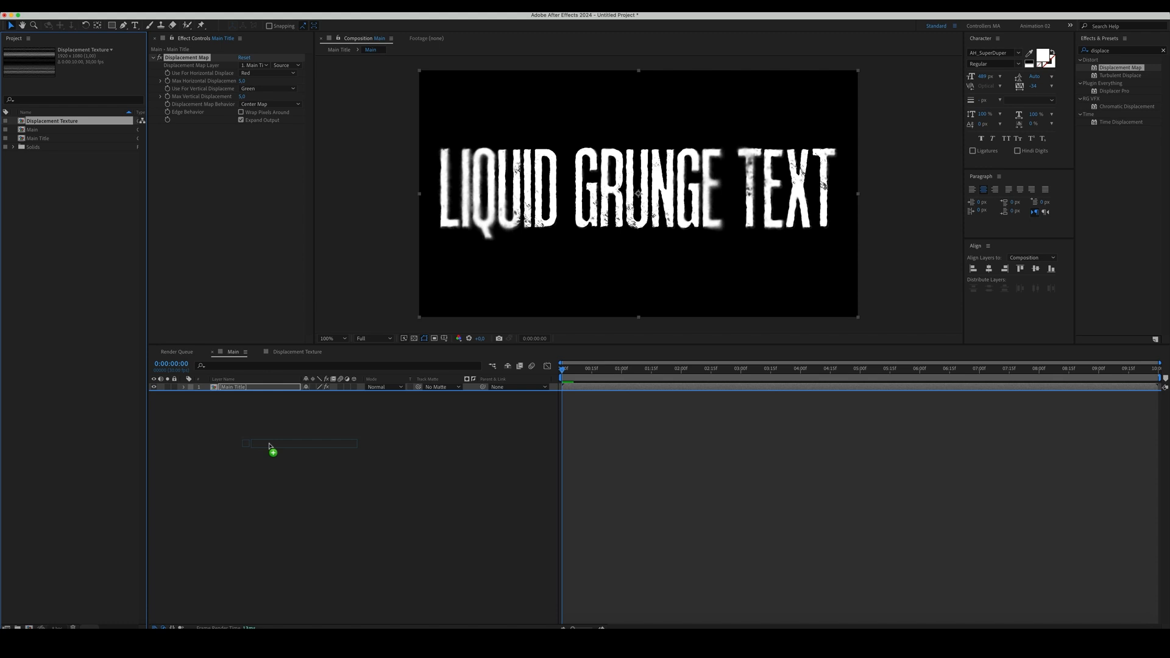
click(252, 64)
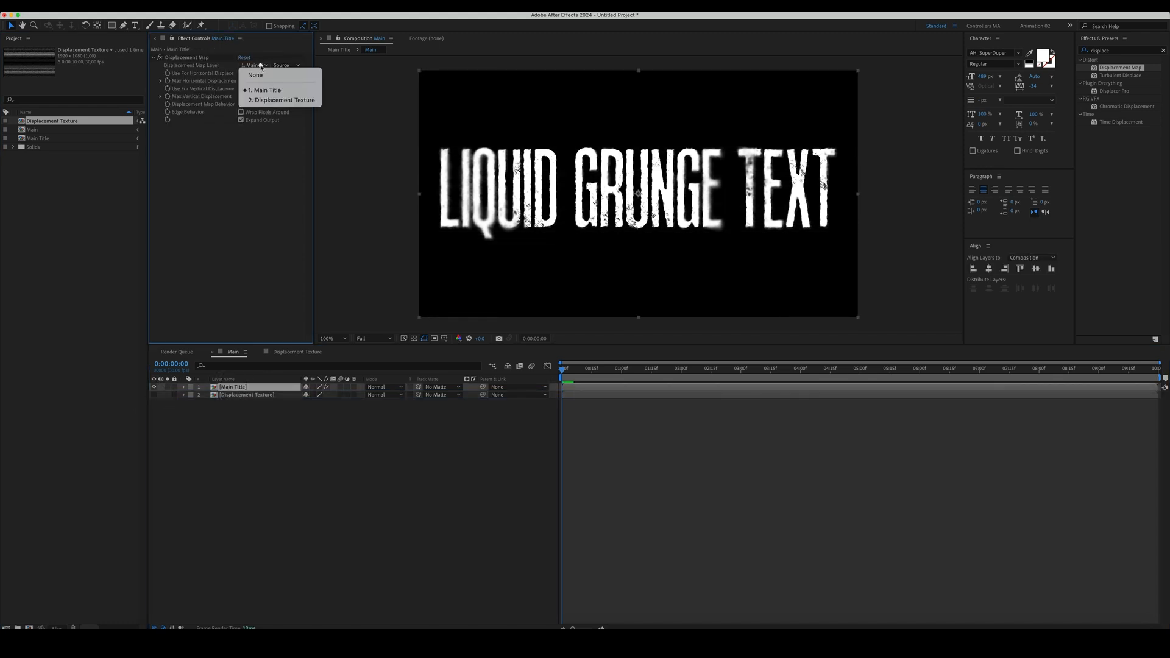
click(282, 100)
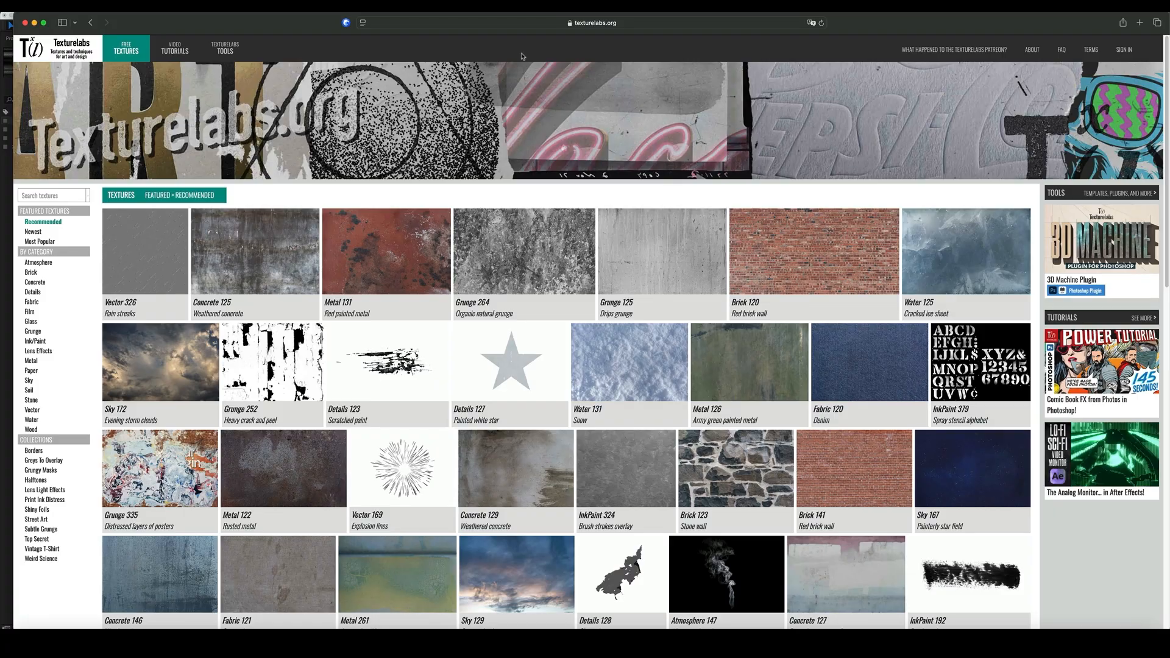
Search Texturelabs for newsprint and download the Paper 305 texture.
click(48, 195)
text(newsprint)
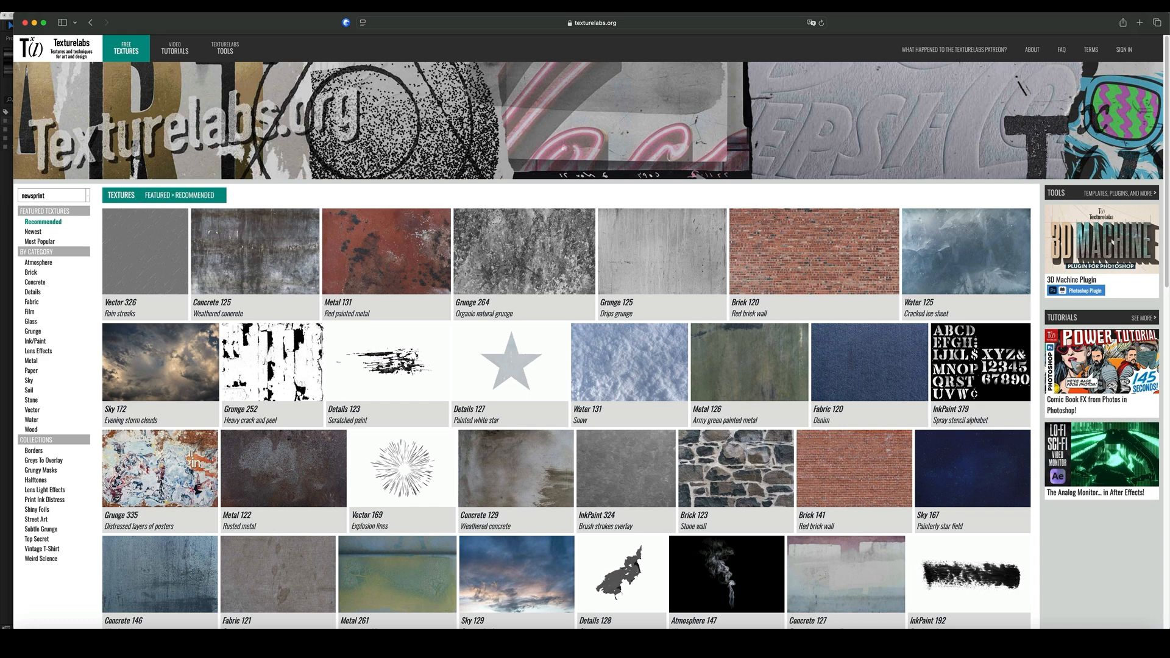
click(53, 195)
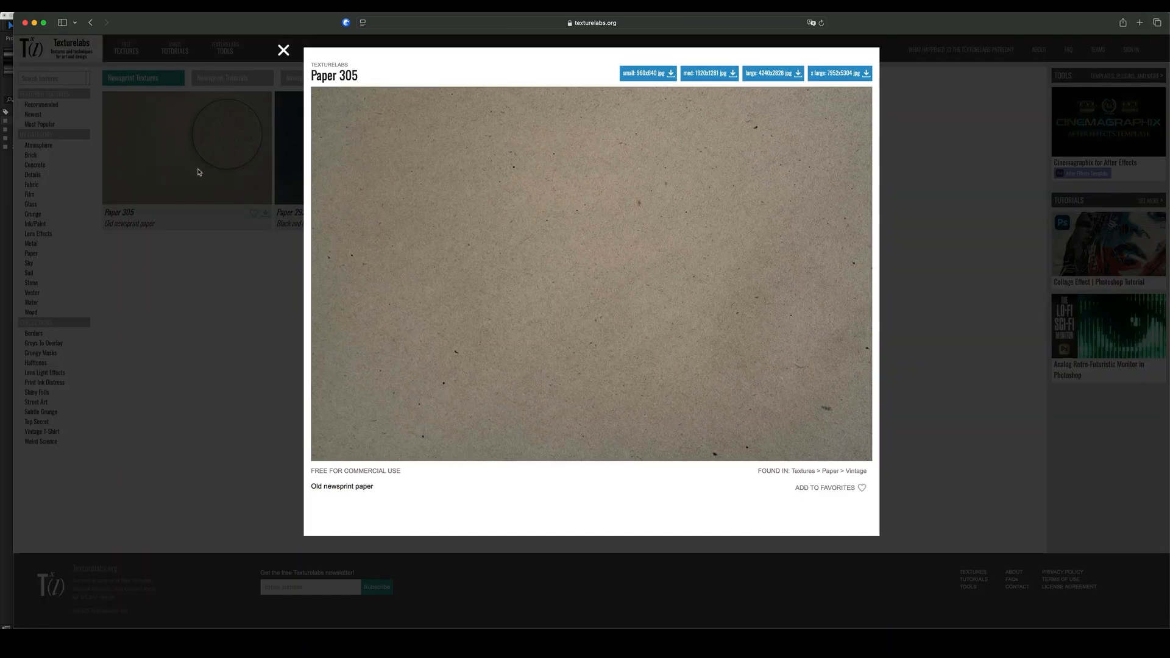
click(772, 72)
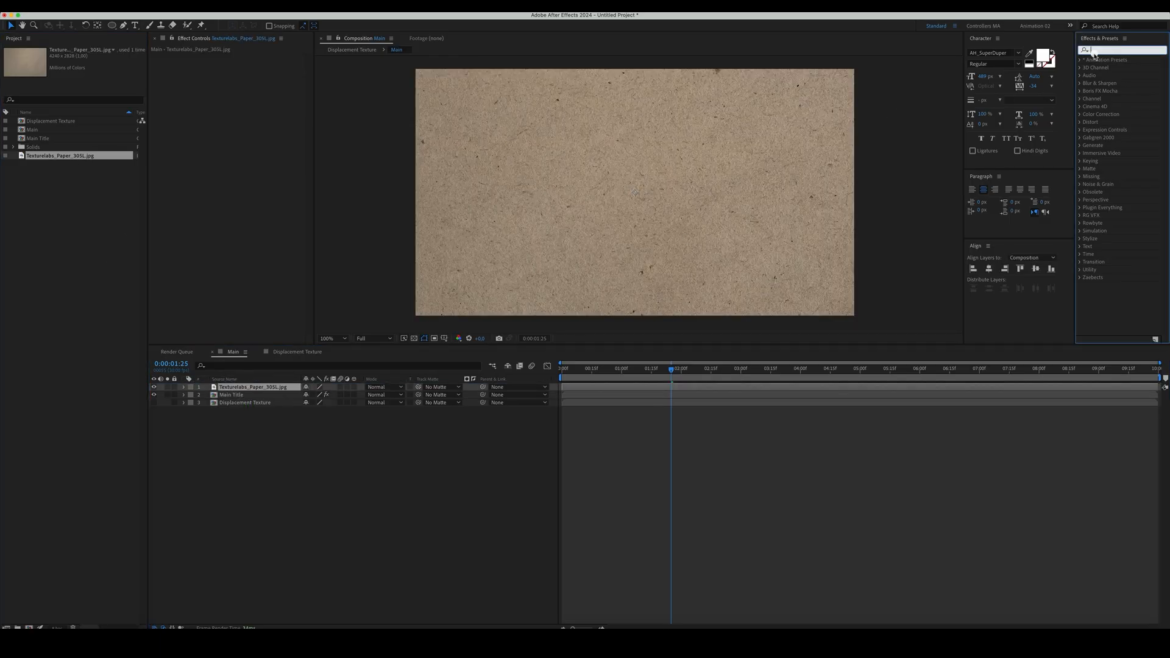
Apply the Tint effect to the imported newsprint paper layer.
text(tint)
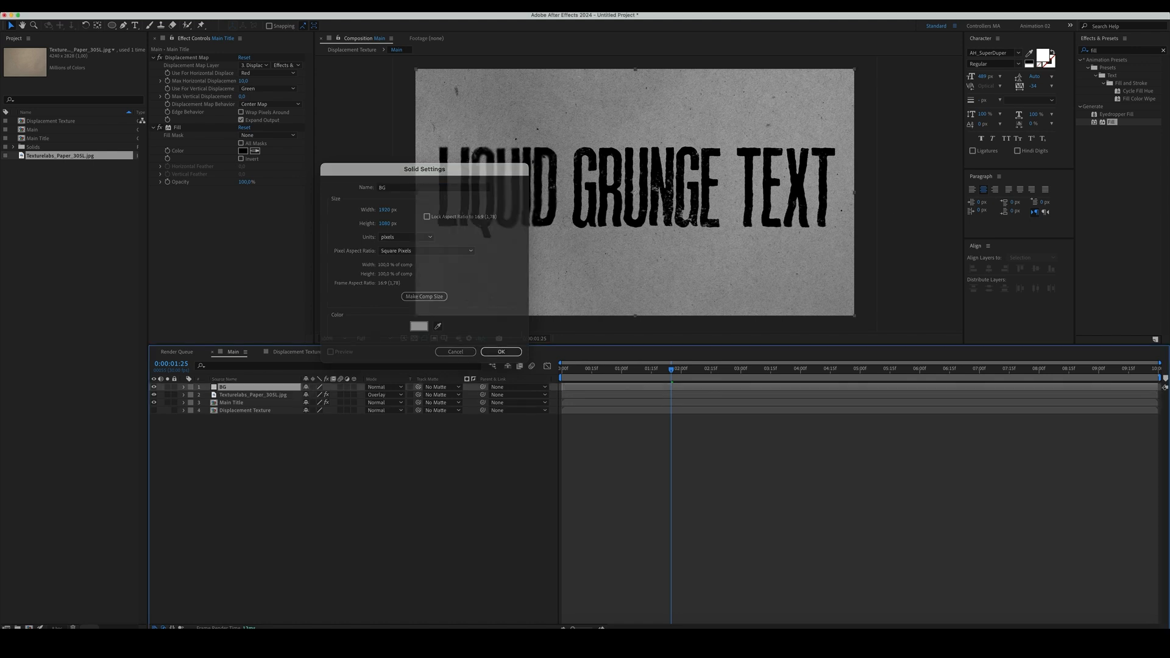
Create the BG solid and adjust the Texture layer's Levels to brighten it.
click(501, 351)
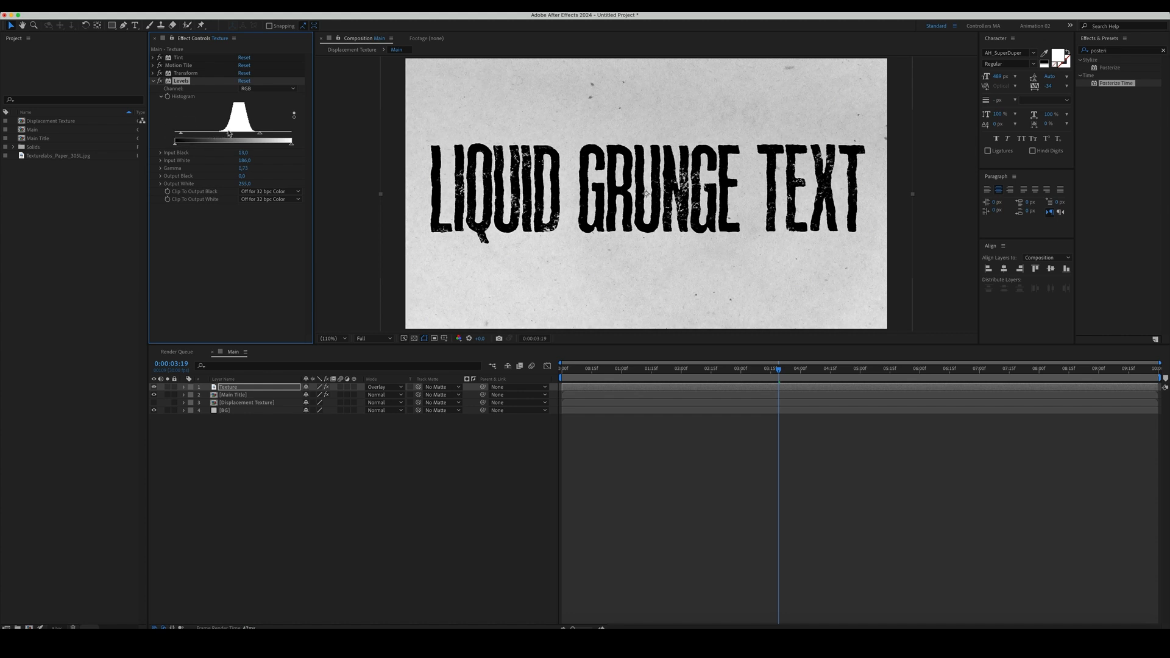
drag(228, 141, 172, 141)
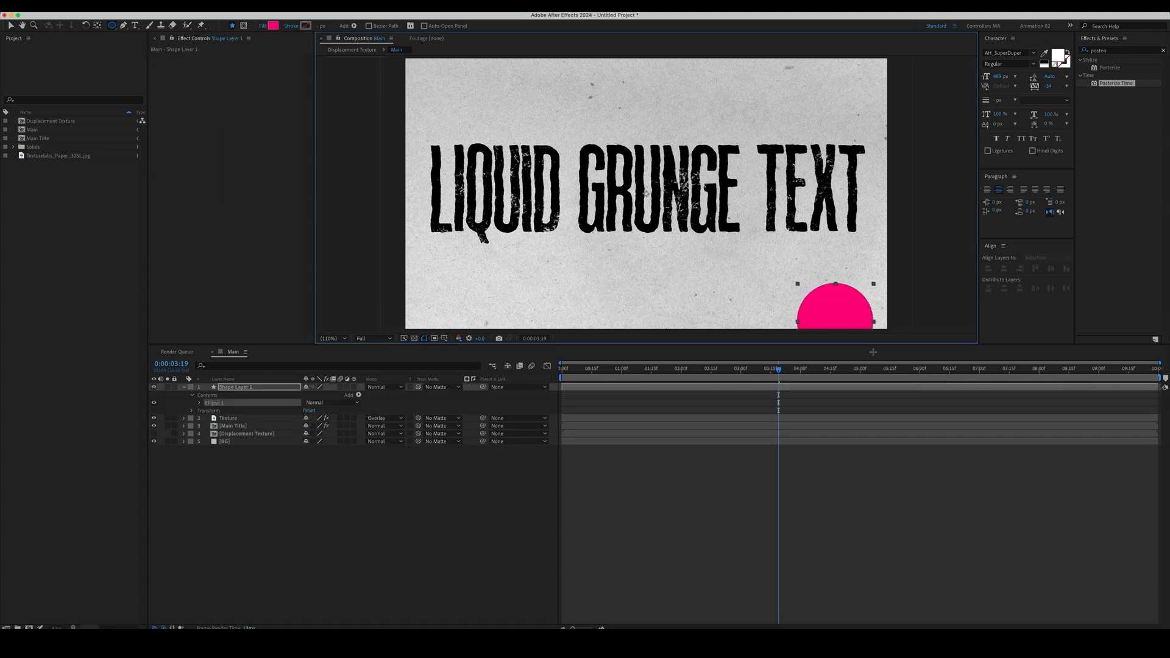
Give the circle shape layers pink and blue fills in the Shape Fill Color picker.
click(273, 26)
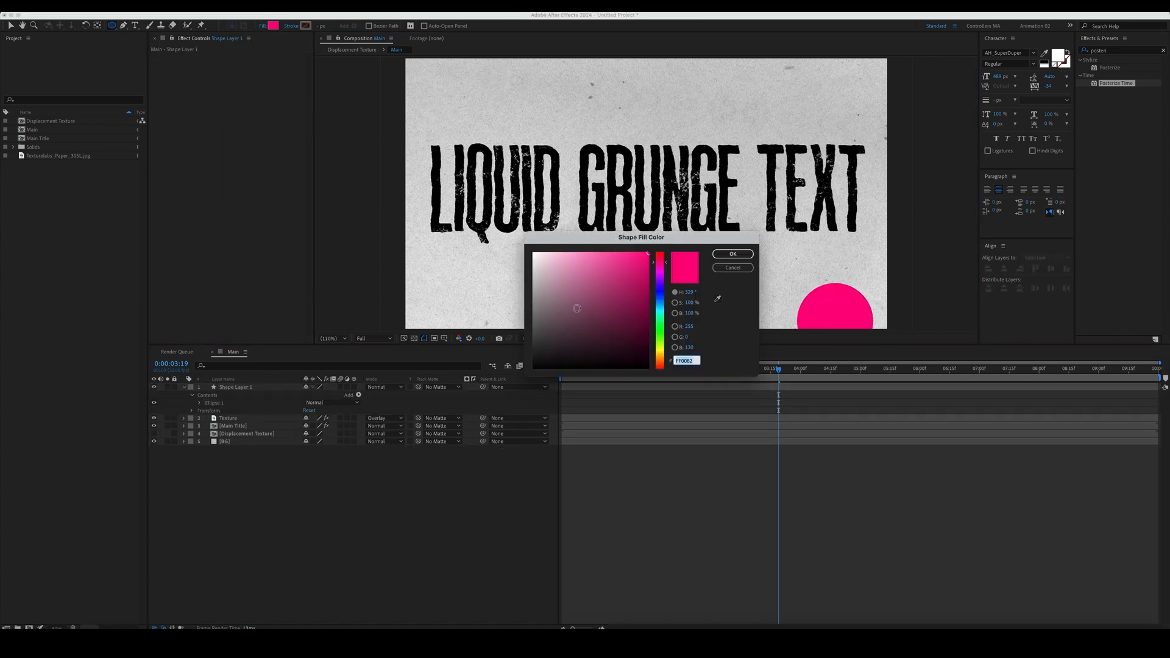
click(733, 253)
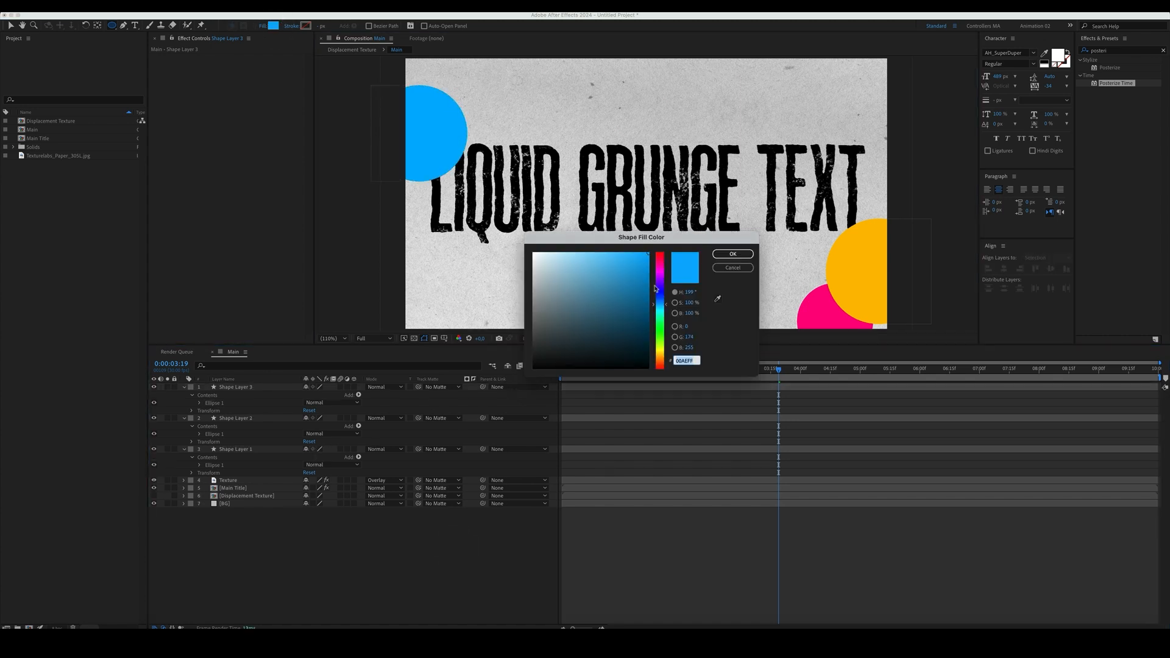
click(732, 254)
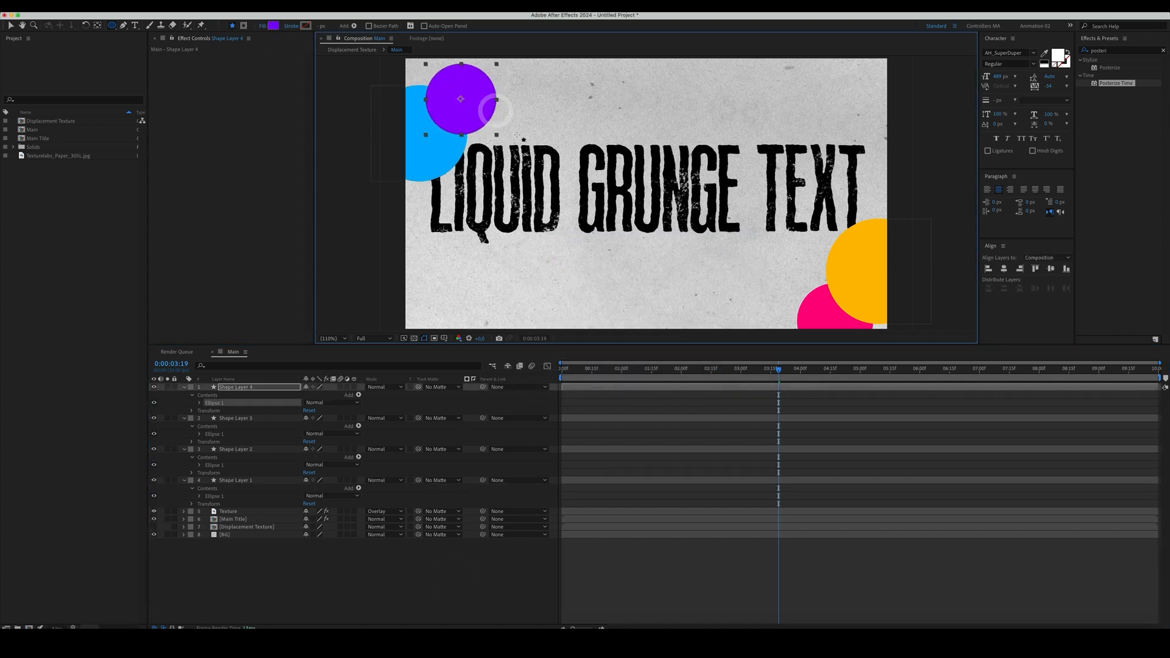
click(228, 511)
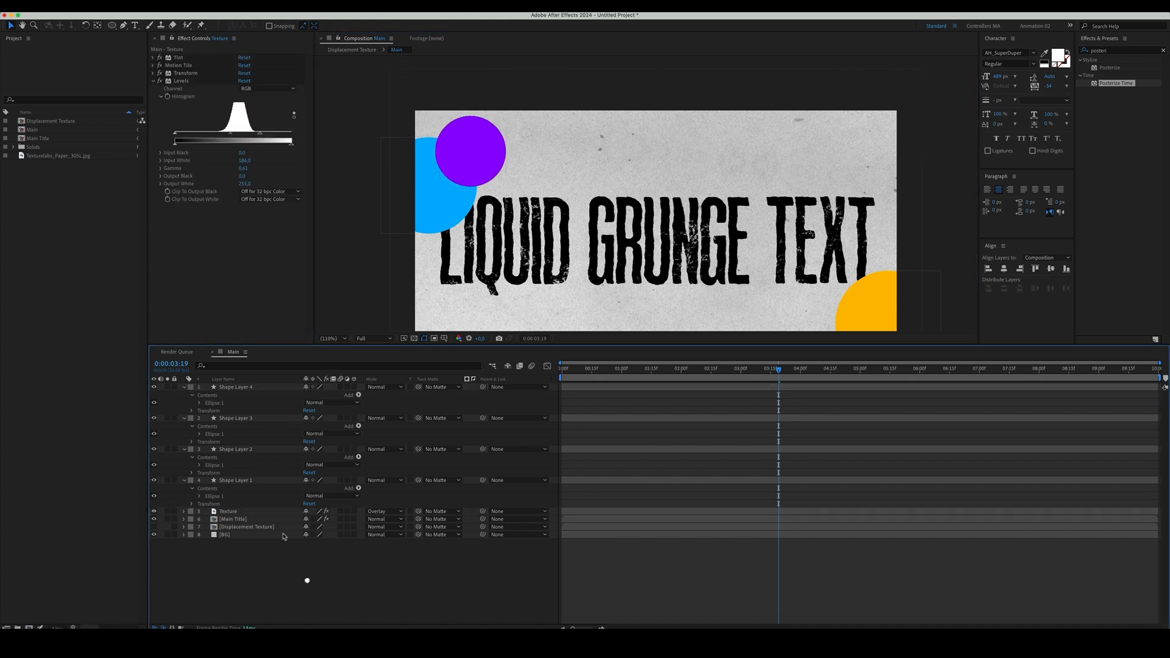
Select the blue, orange and purple circles to move them to the comp corners.
click(235, 418)
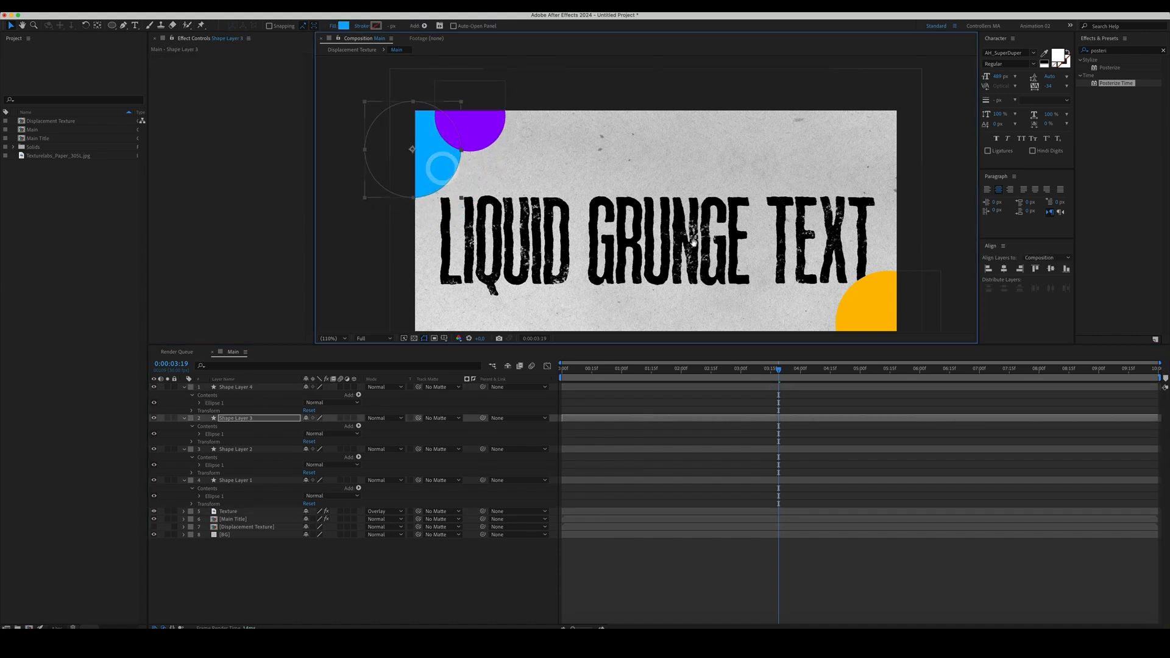
click(235, 448)
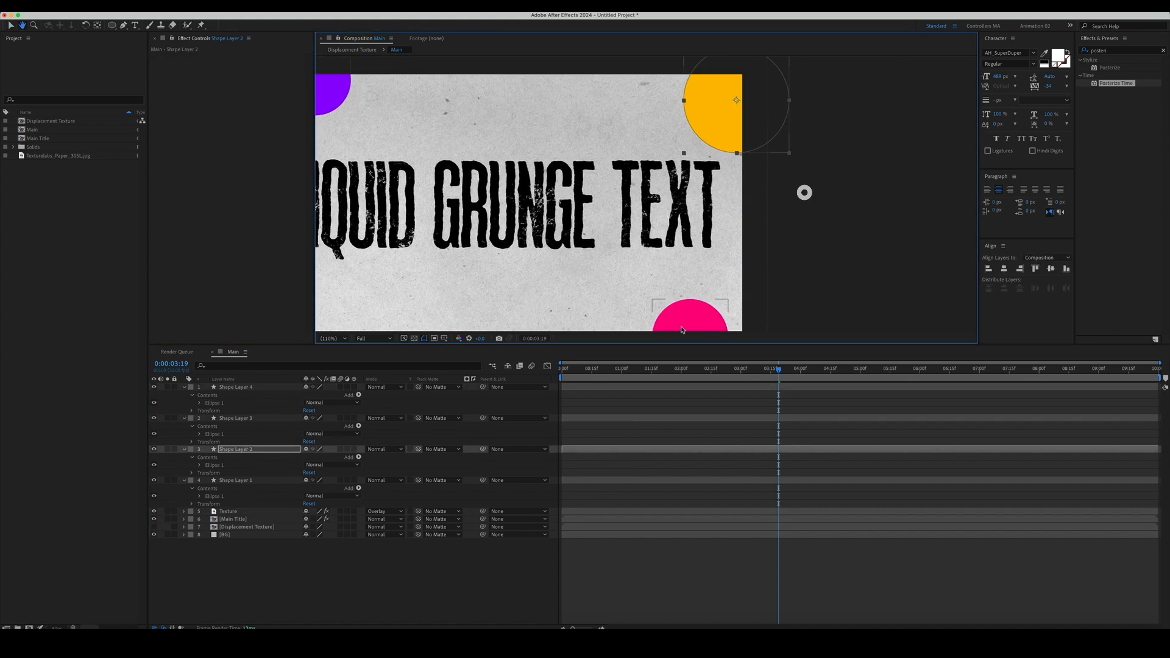
click(236, 480)
text(fast)
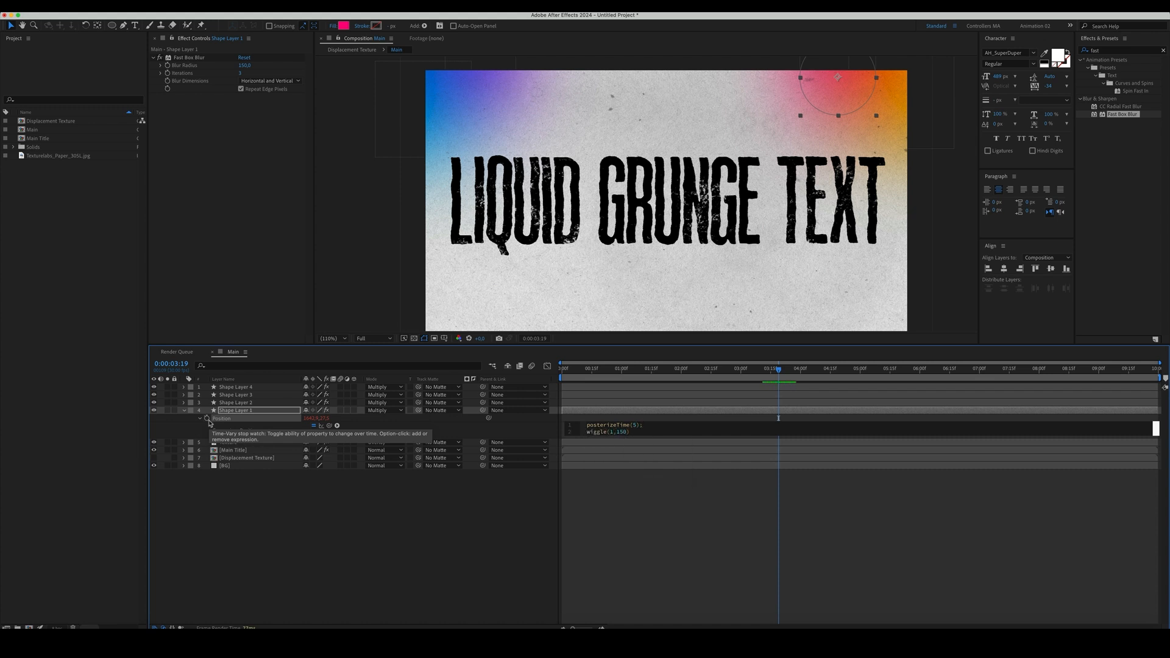
Add posterizeTime(5); wiggle(1,150) to one circle's Position and share it with the others.
click(235, 402)
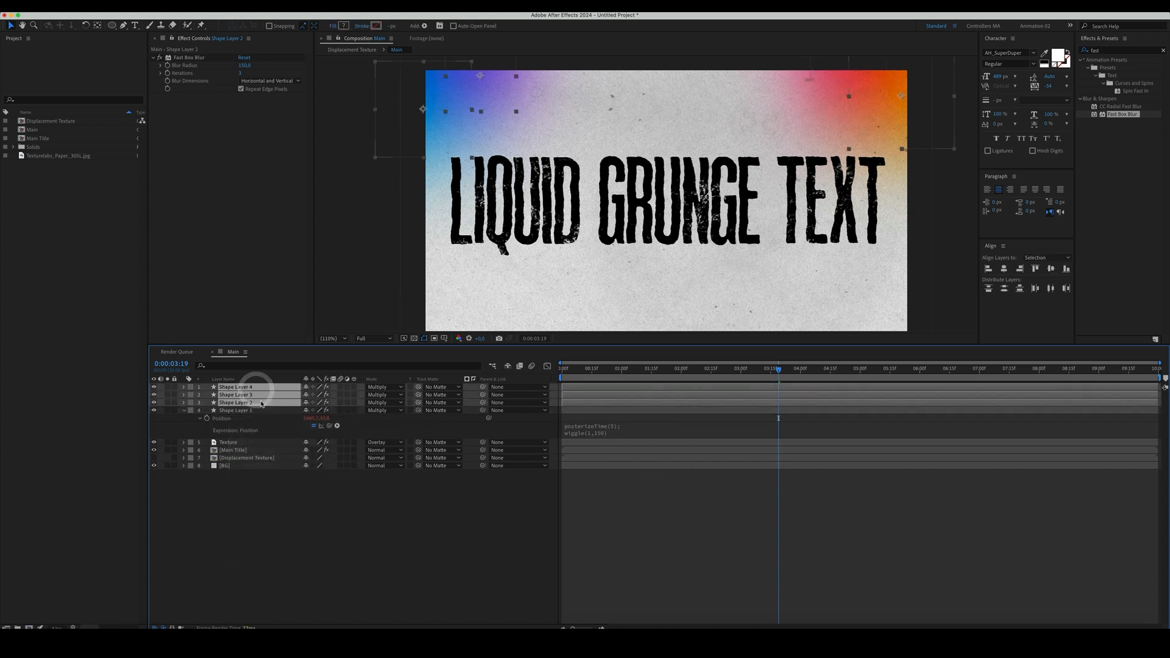
click(235, 394)
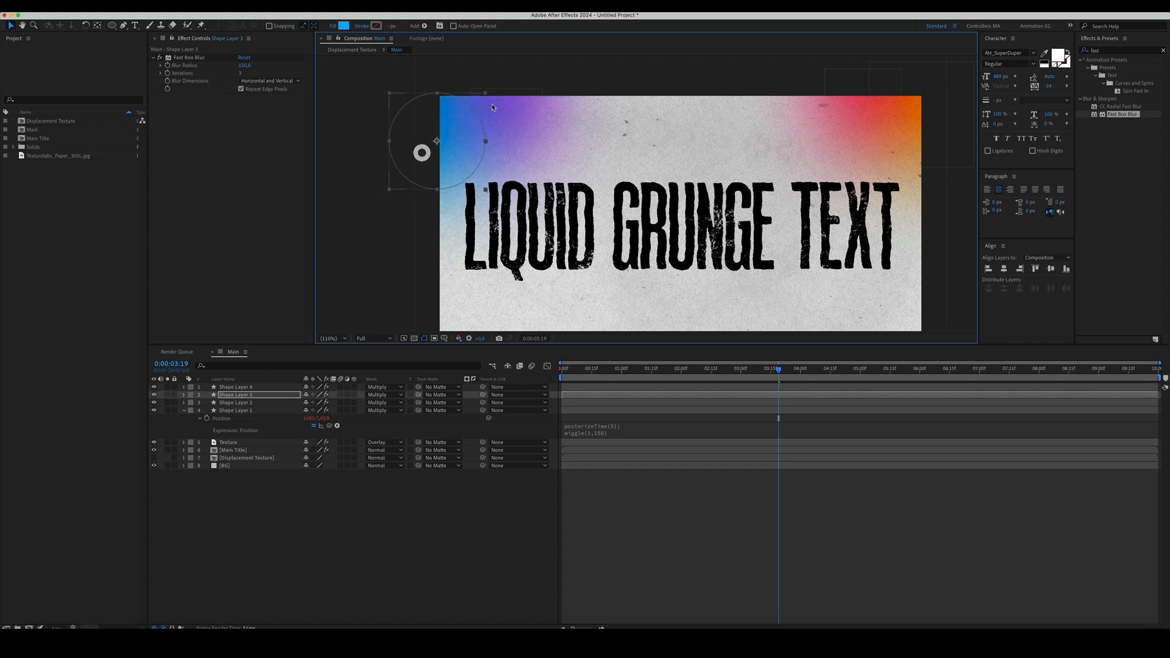
click(235, 410)
text(Footage)
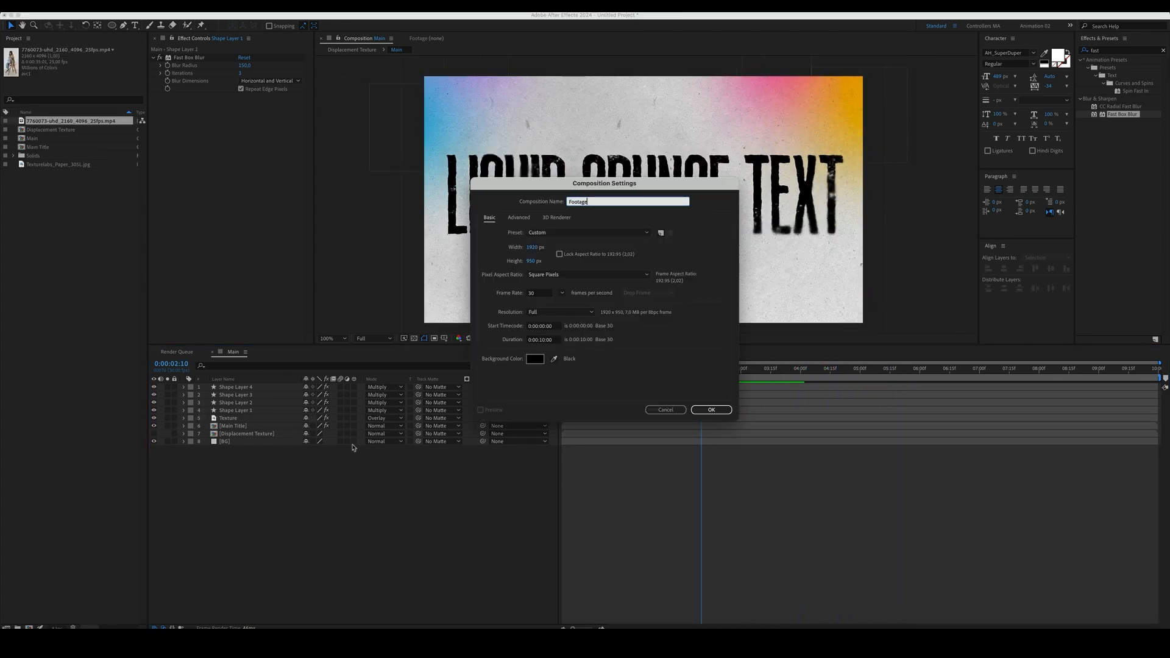
Confirm the new Footage composition settings and return to Main.
click(709, 409)
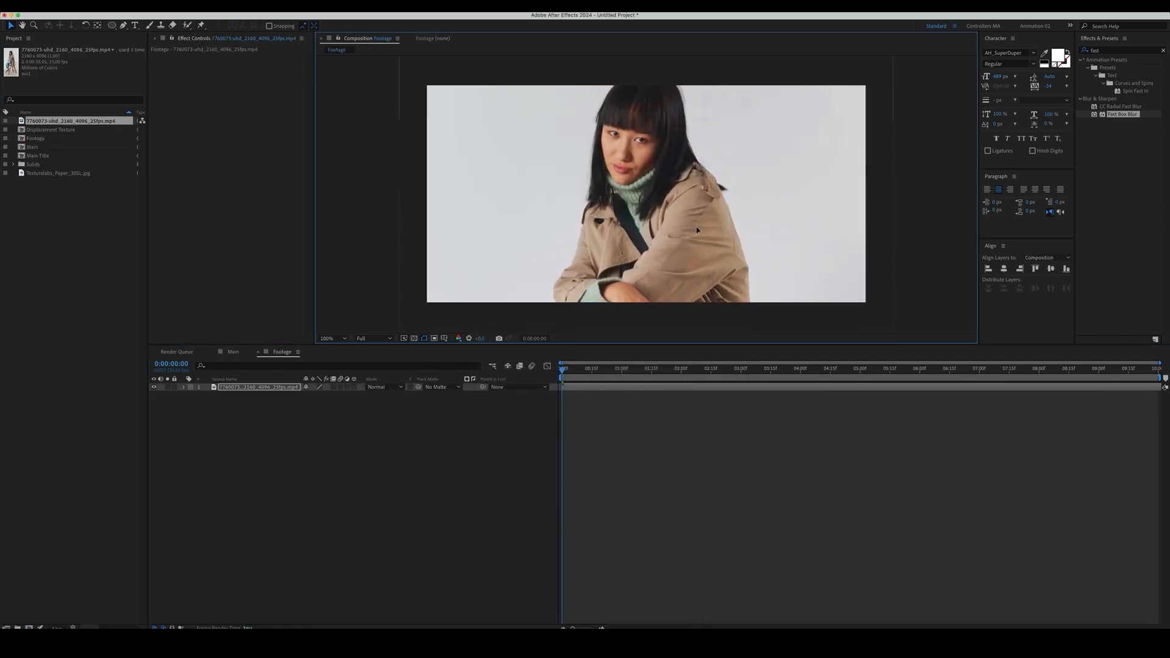
click(233, 351)
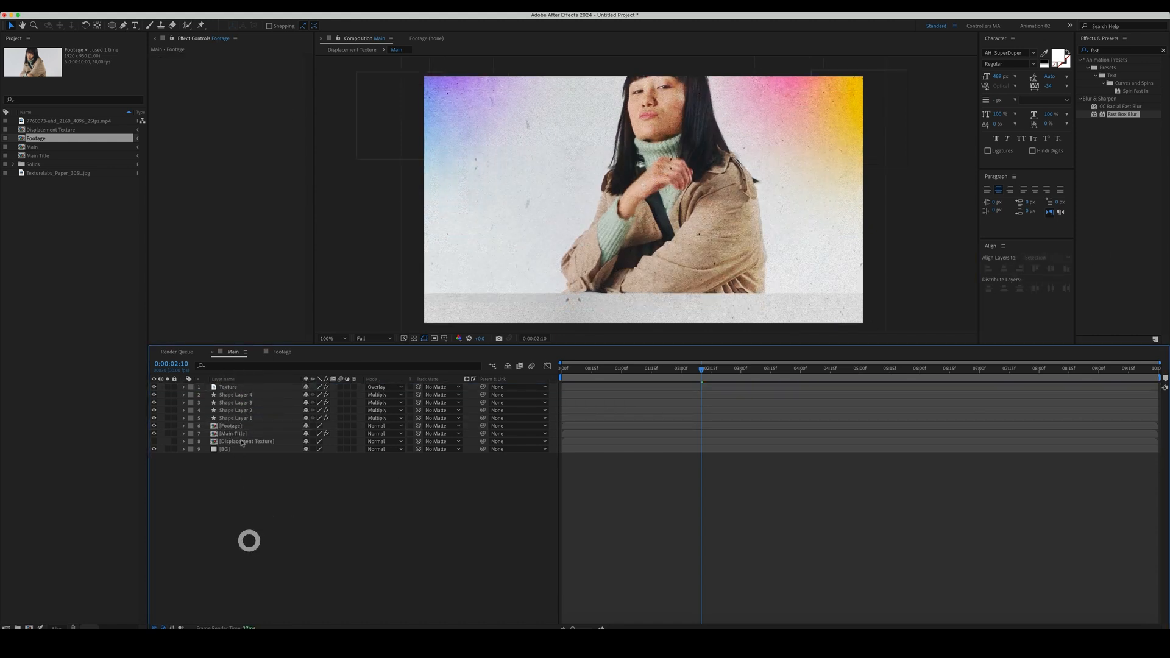
Place Footage below Main Title and start a rectangular mask on it.
click(234, 425)
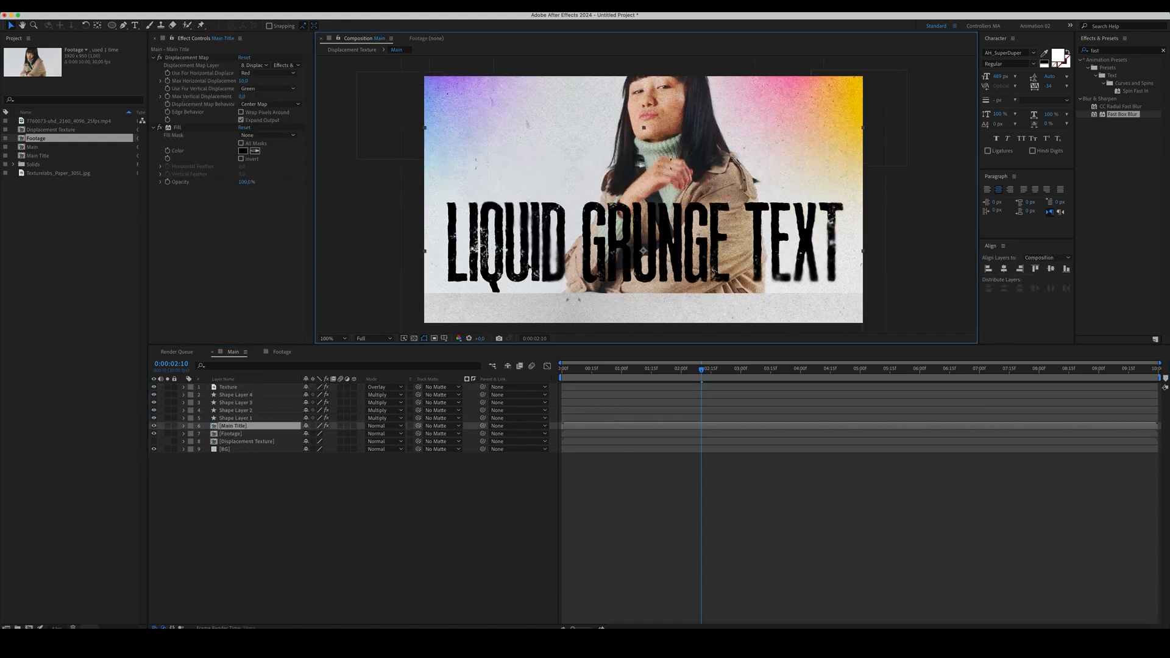
click(232, 434)
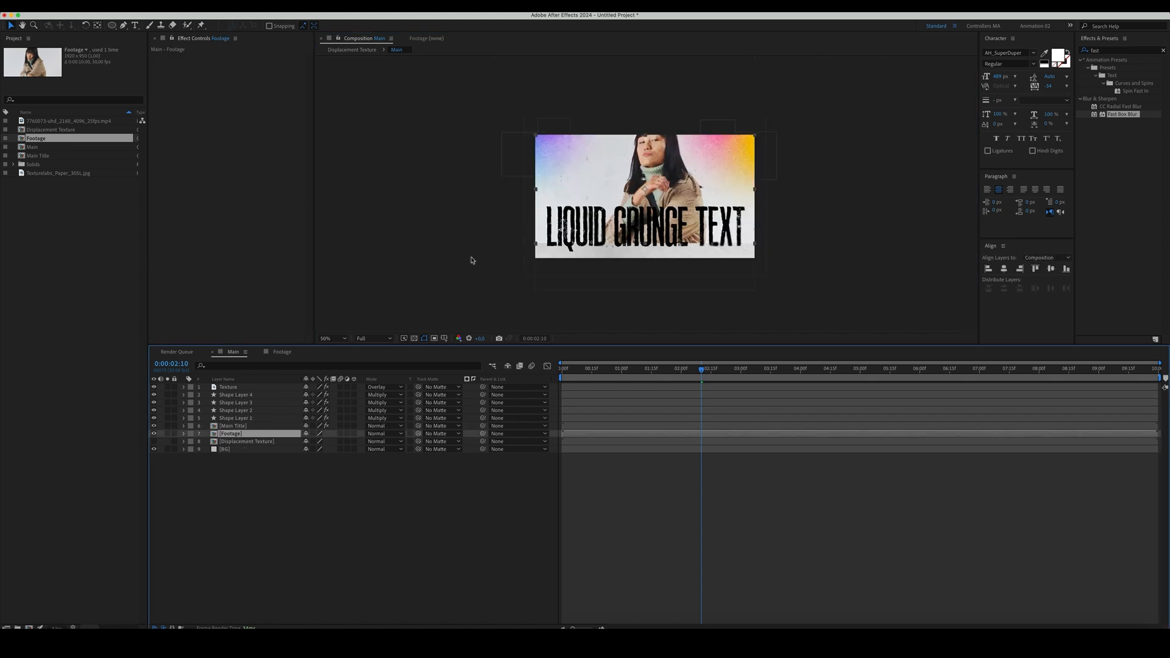
click(183, 434)
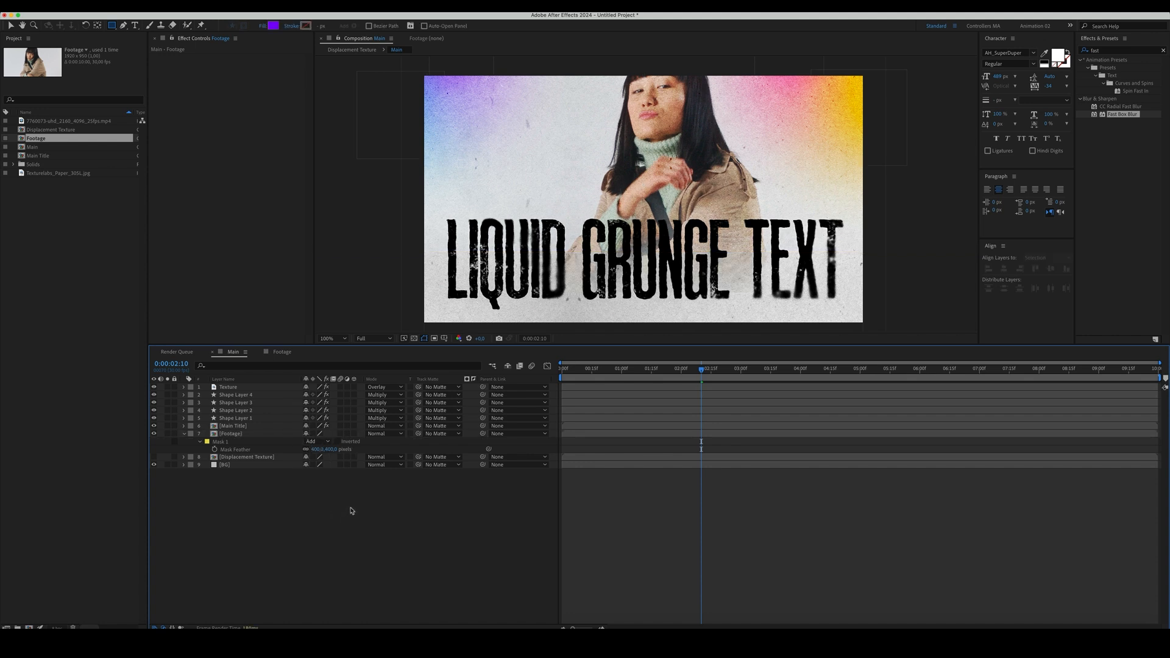
Raise Levels Input Black on Footage for contrast and search for Posterize Time.
click(231, 434)
text(levels)
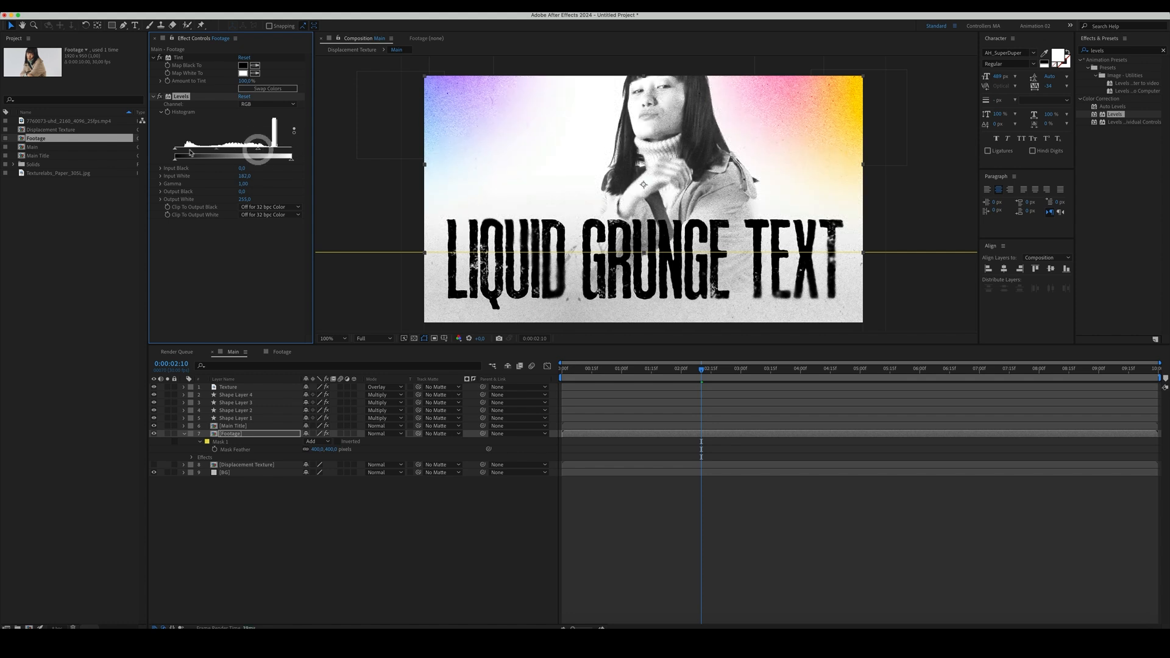
drag(176, 157, 208, 157)
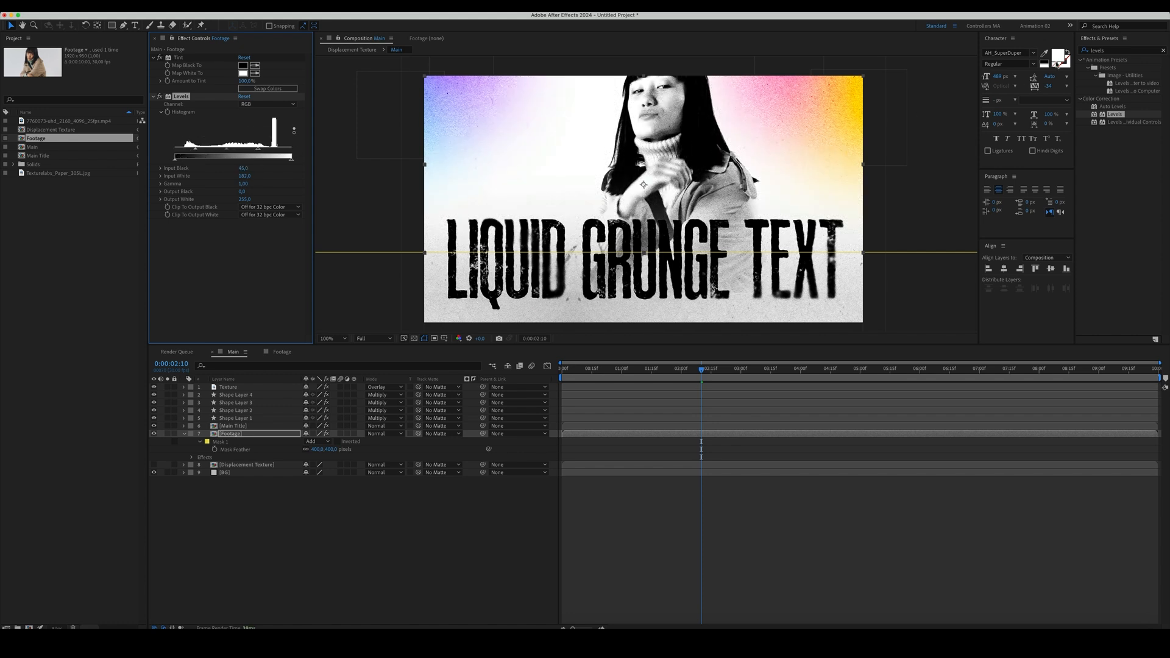
text(posterize time)
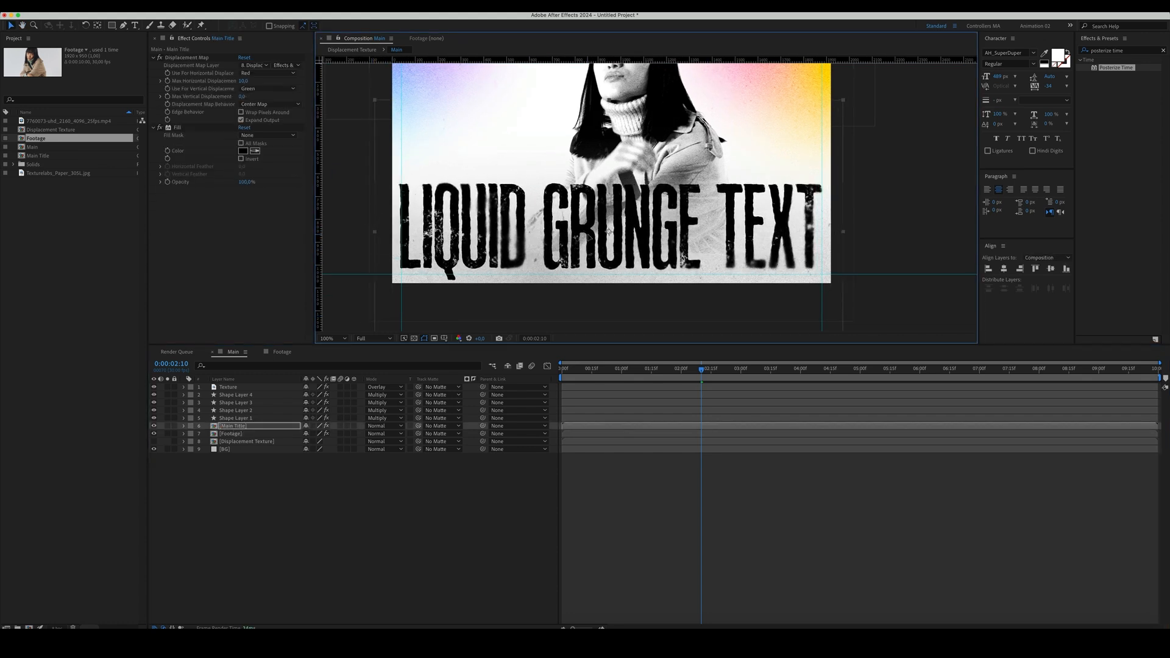
Add the bottom text line "All rights reserved. Copyright 2025" in Inter Medium.
click(231, 433)
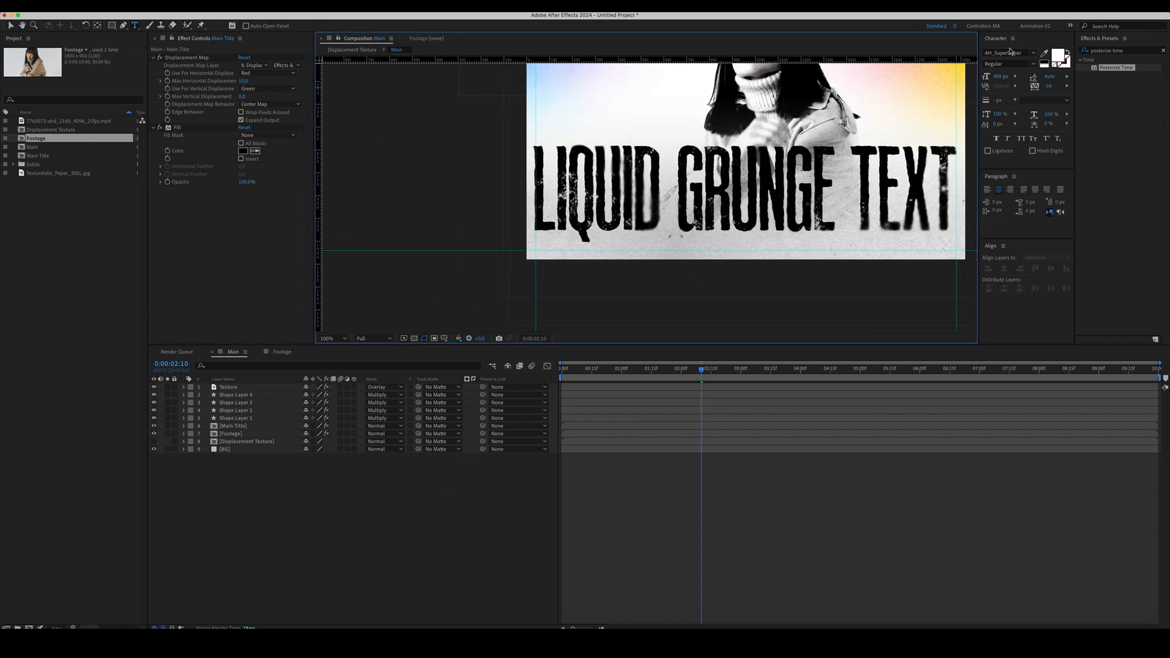
click(1005, 52)
text(A)
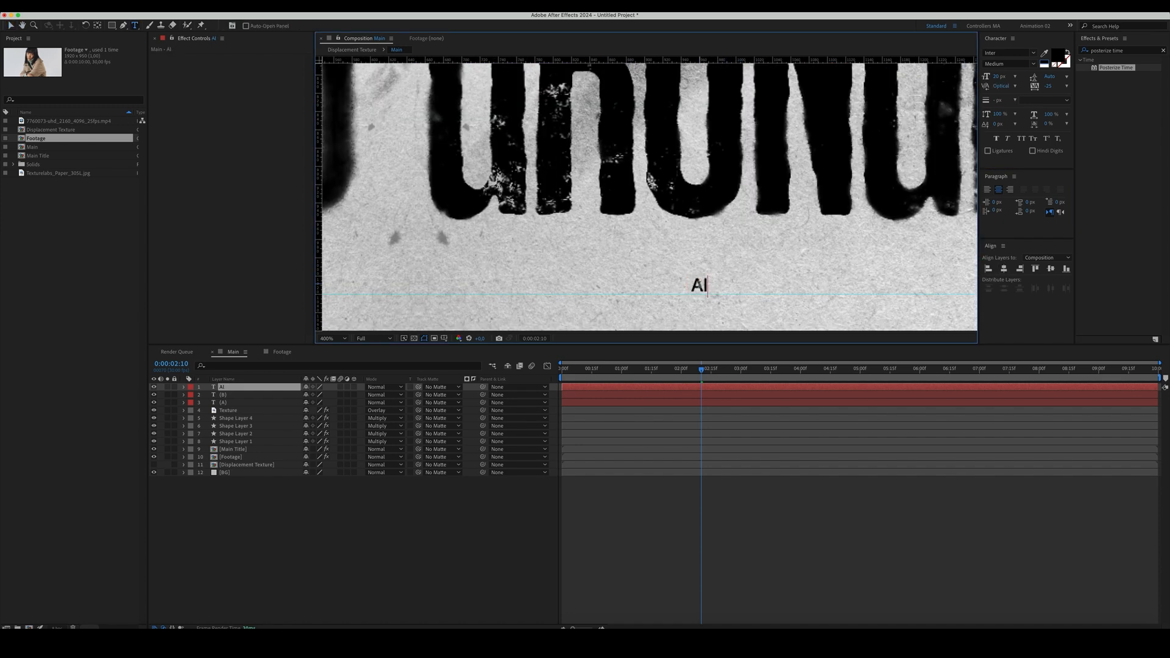
text(ll rights reserved. Copyright 2025)
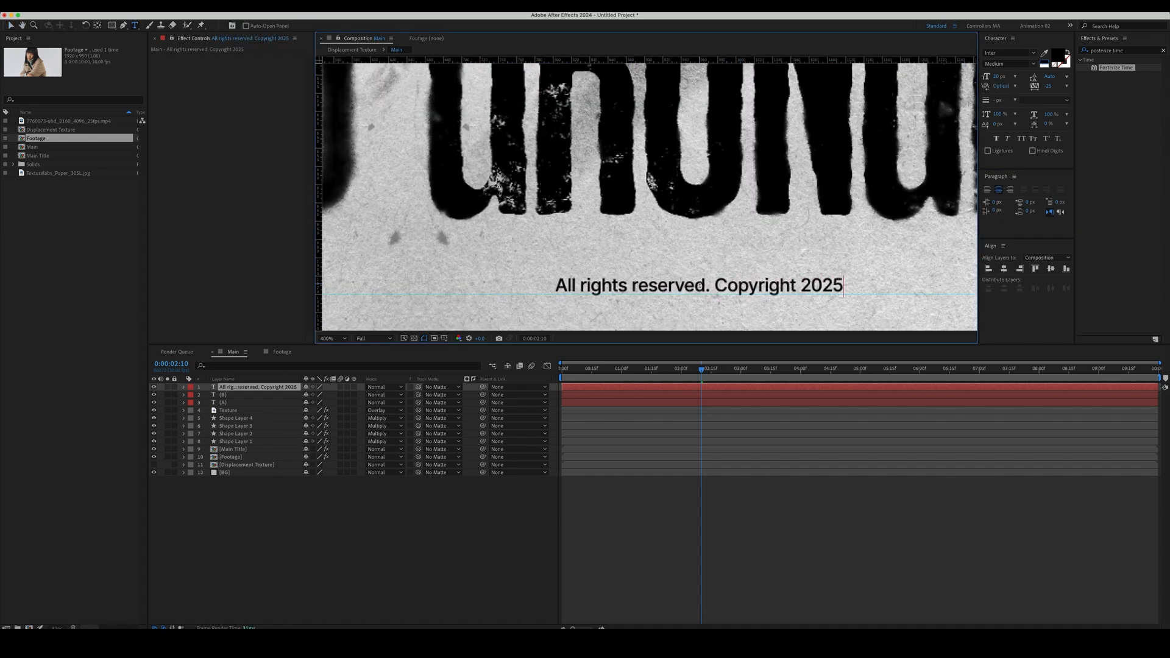
click(228, 410)
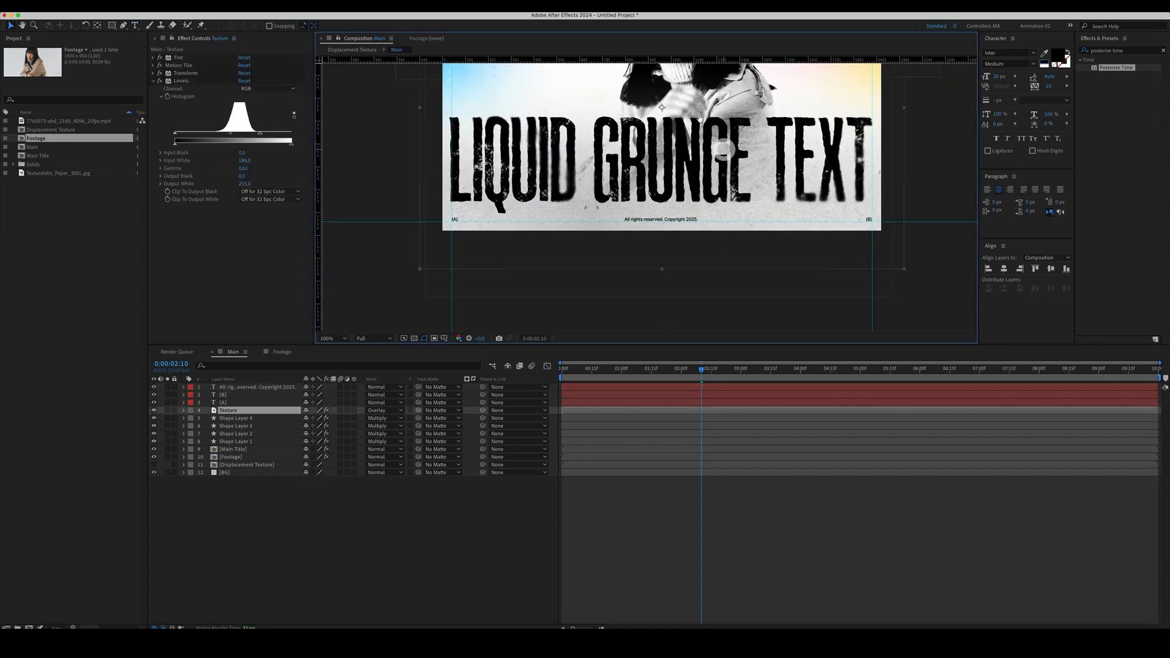
click(122, 26)
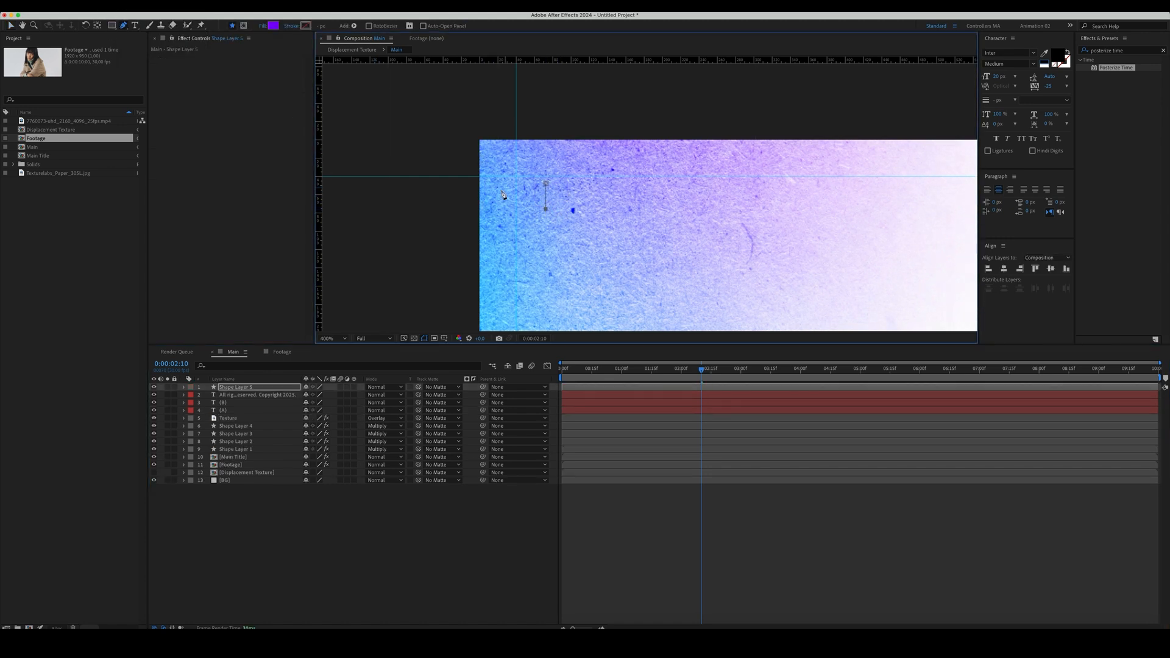
Start drawing a small plus-sign corner mark with the Pen tool.
click(184, 386)
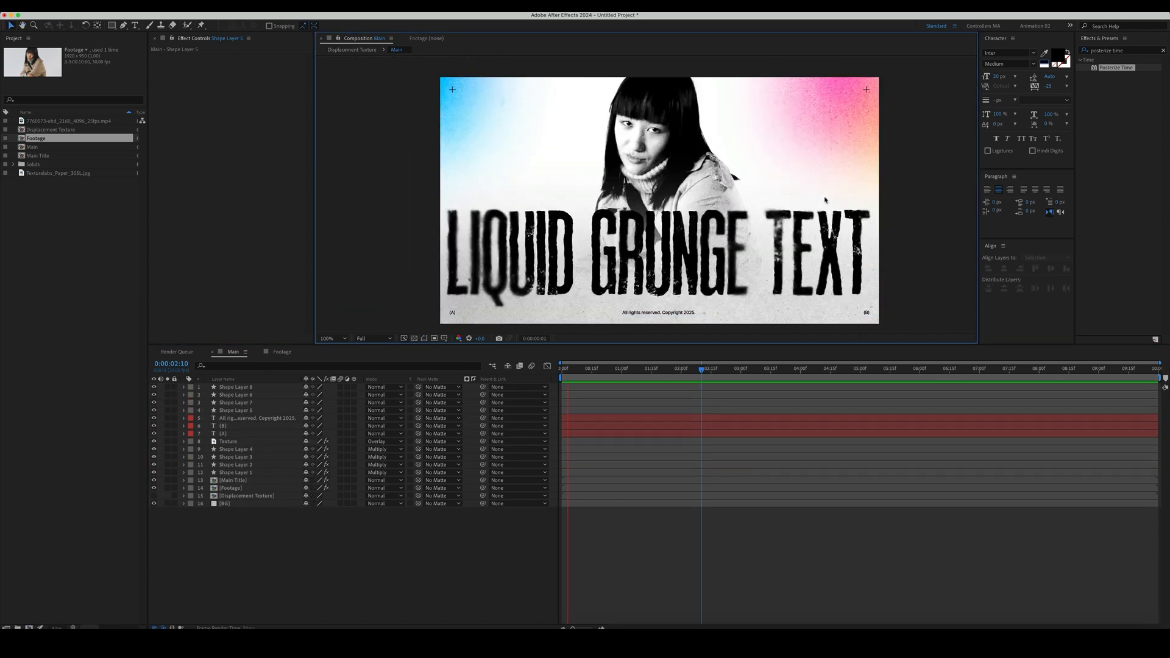
click(806, 368)
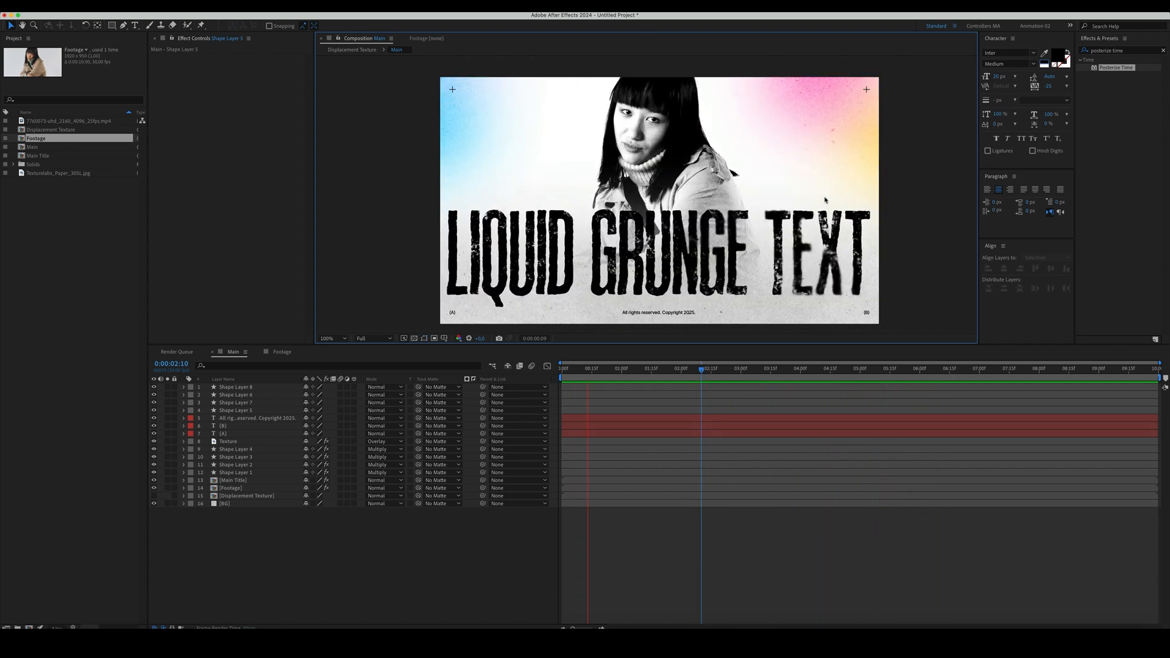
click(826, 368)
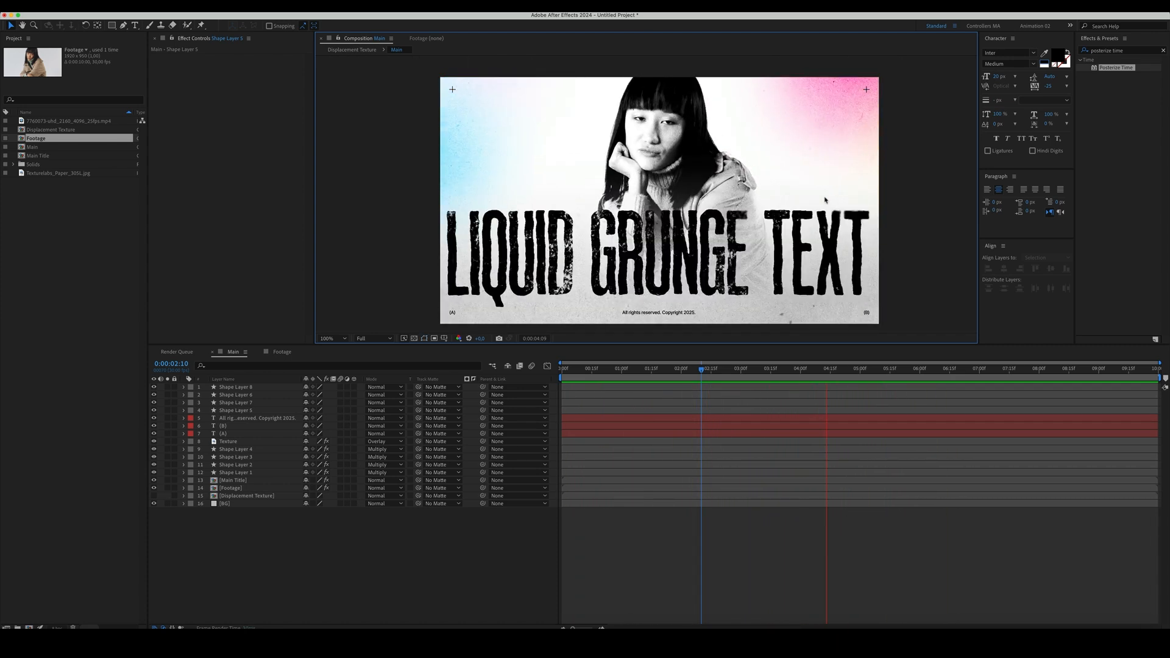